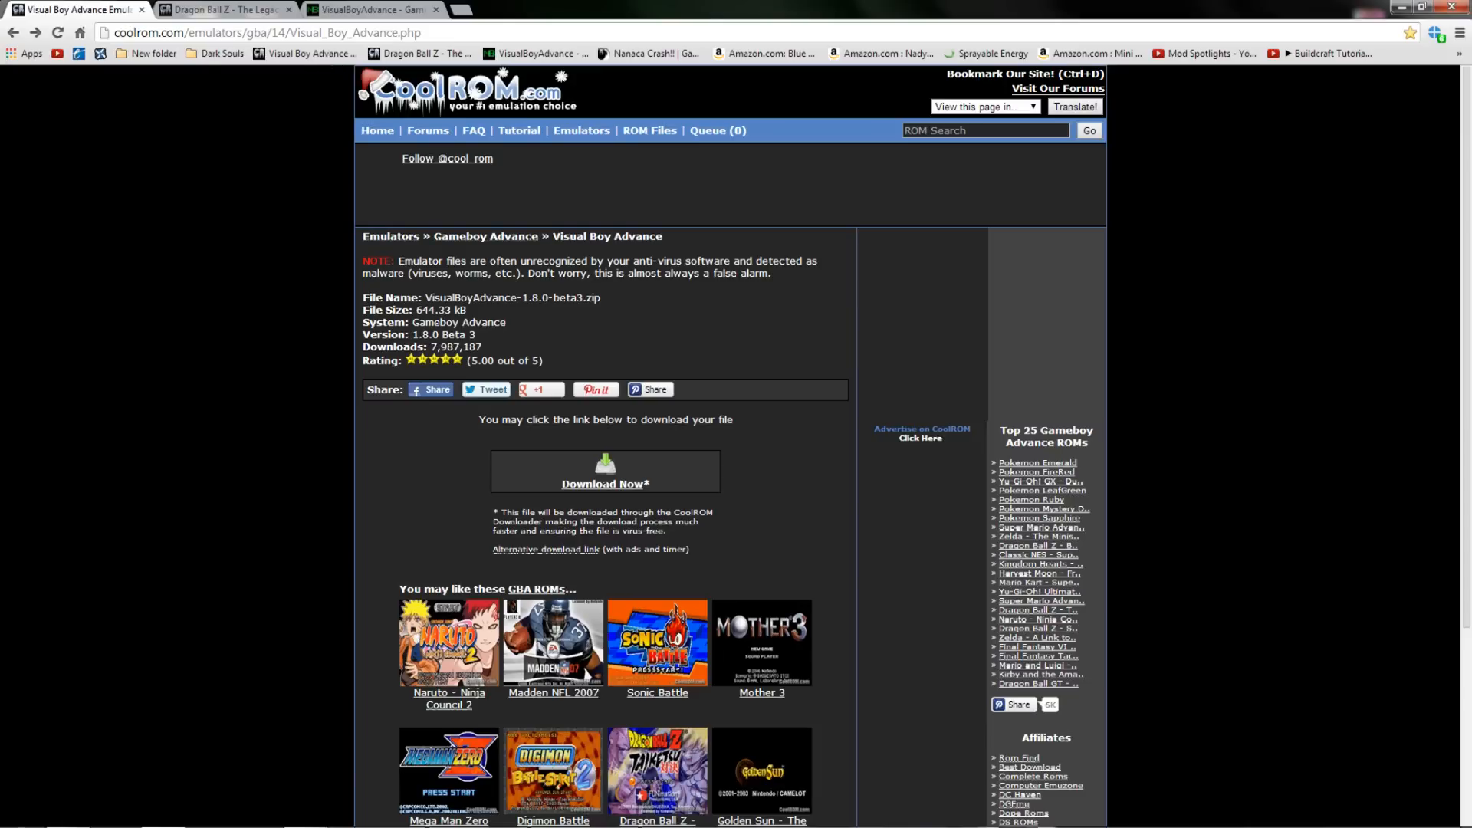
pyautogui.moveTo(610, 569)
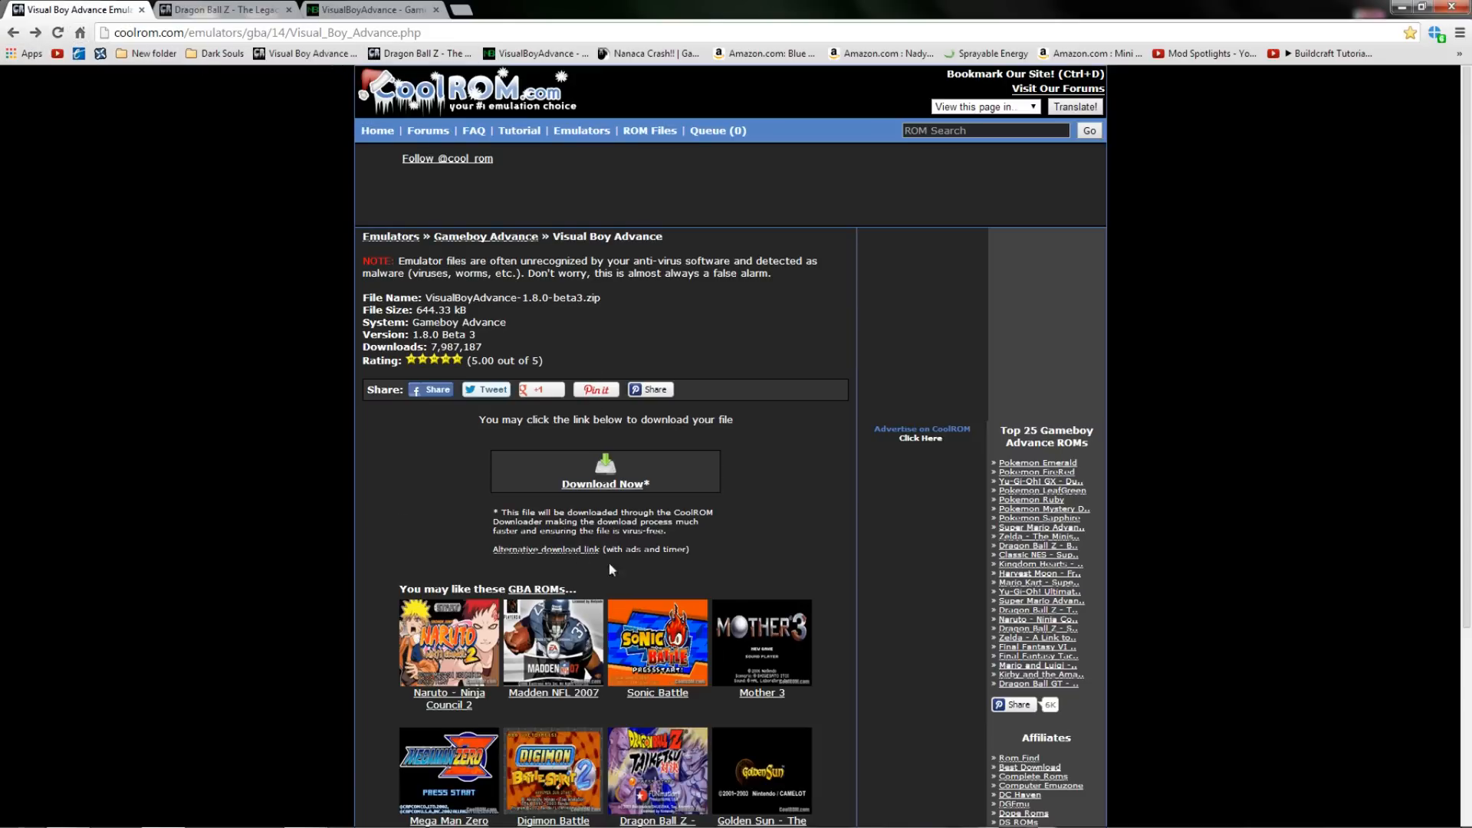
# Start the Visual Boy Advance emulator zip download, skipping the duplicate save.
pyautogui.click(604, 483)
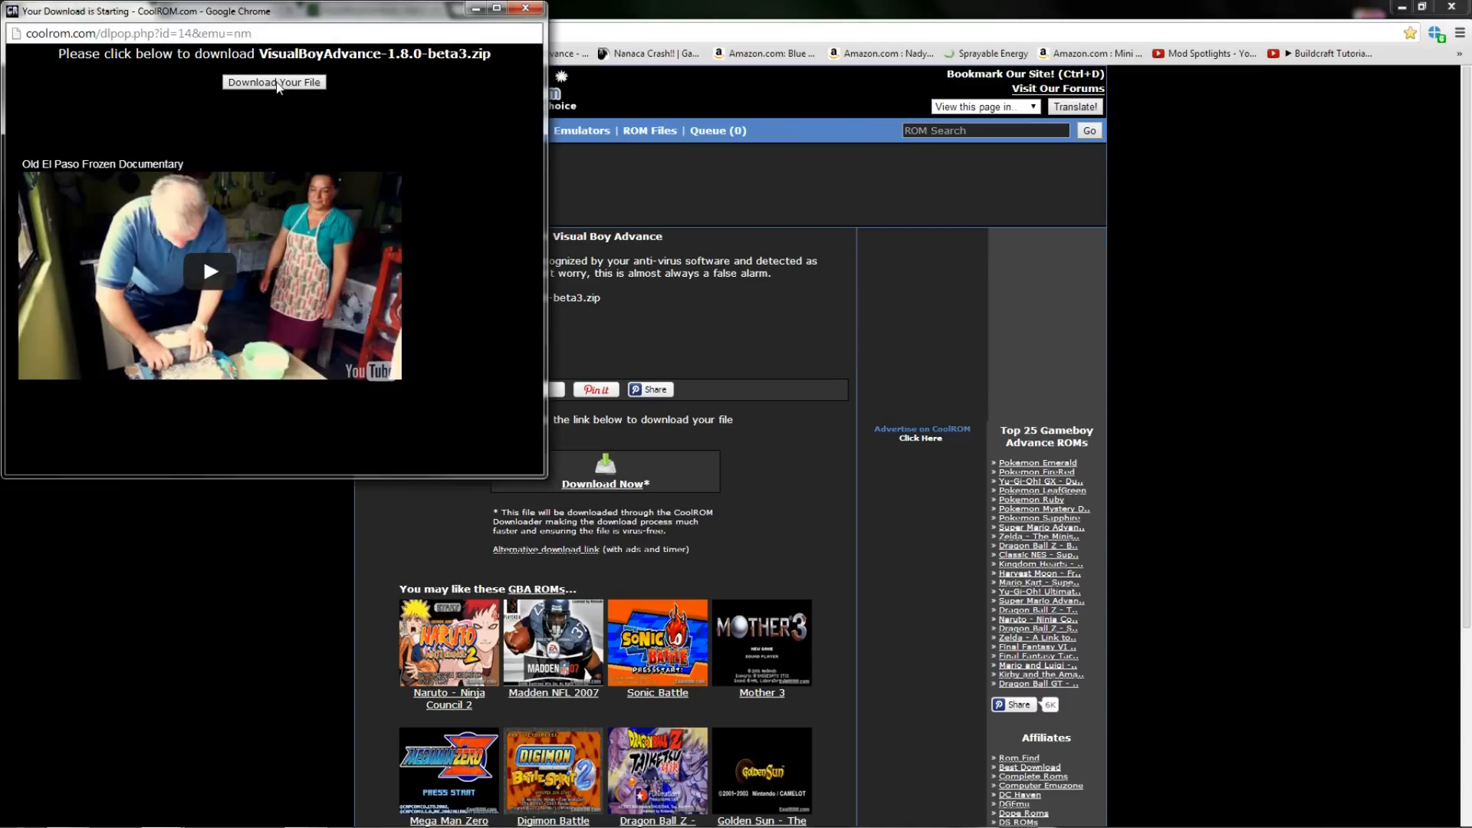
pyautogui.click(273, 83)
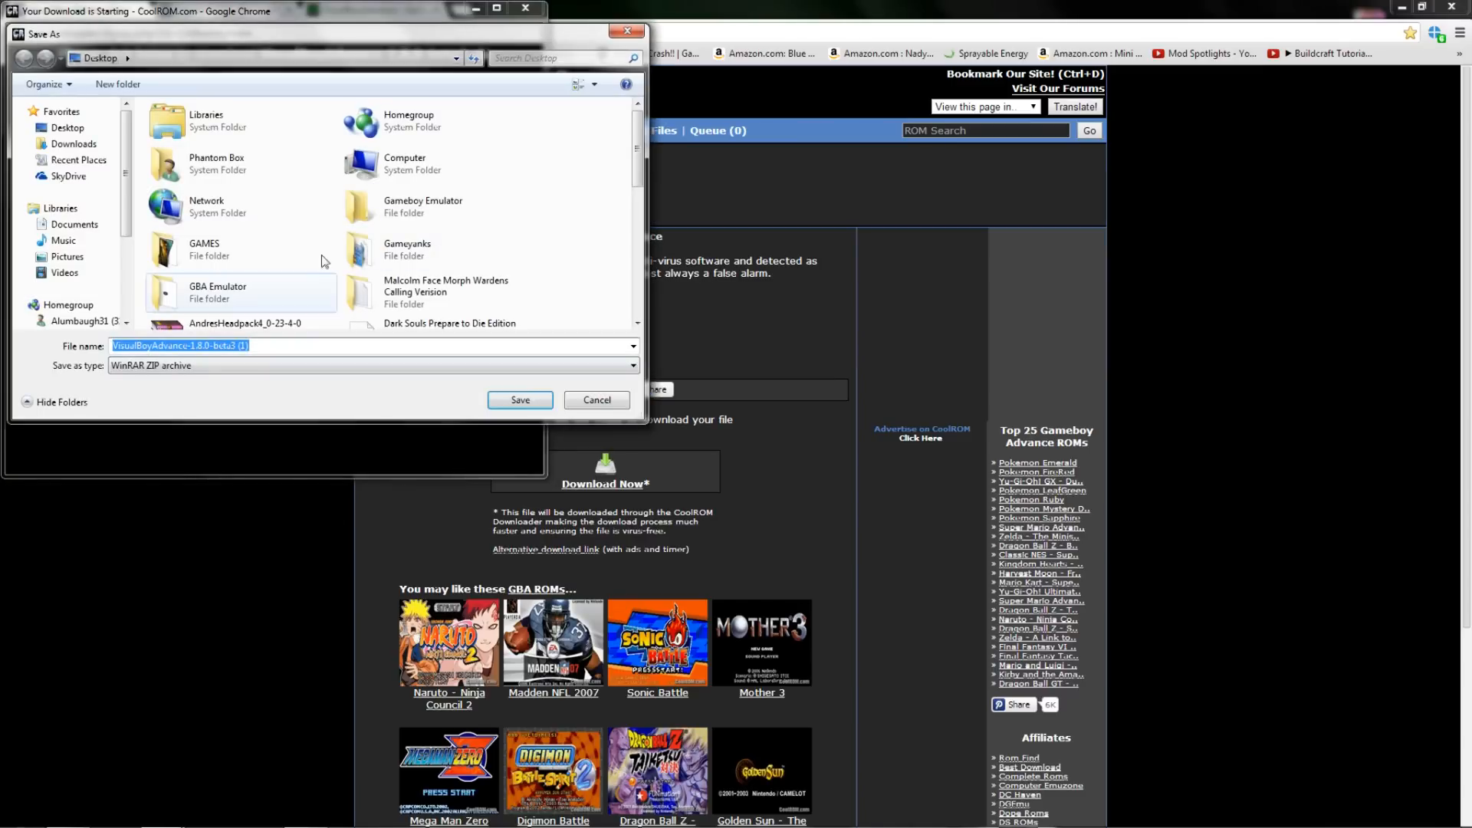
pyautogui.moveTo(394, 286)
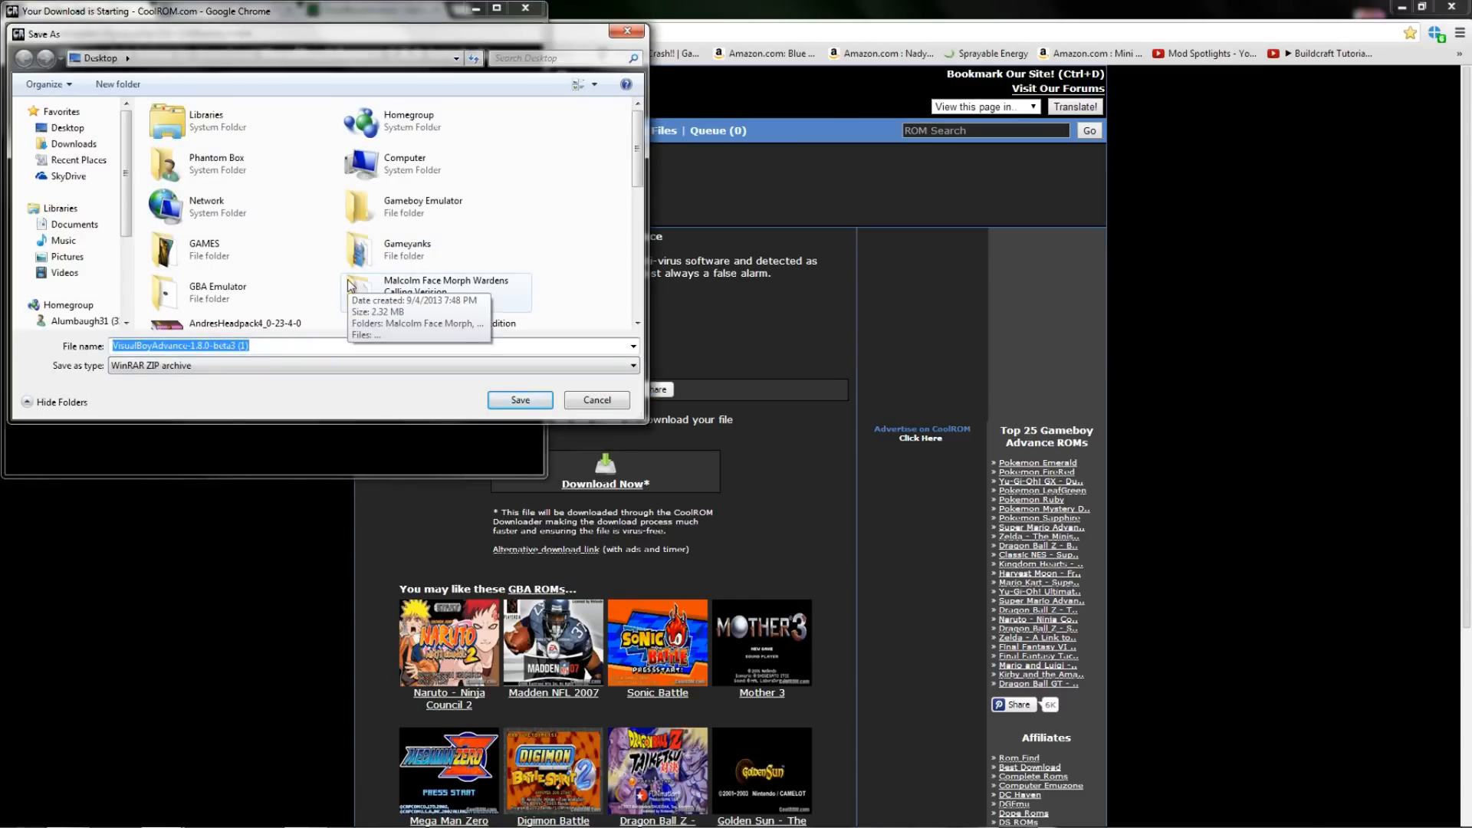
pyautogui.moveTo(504, 262)
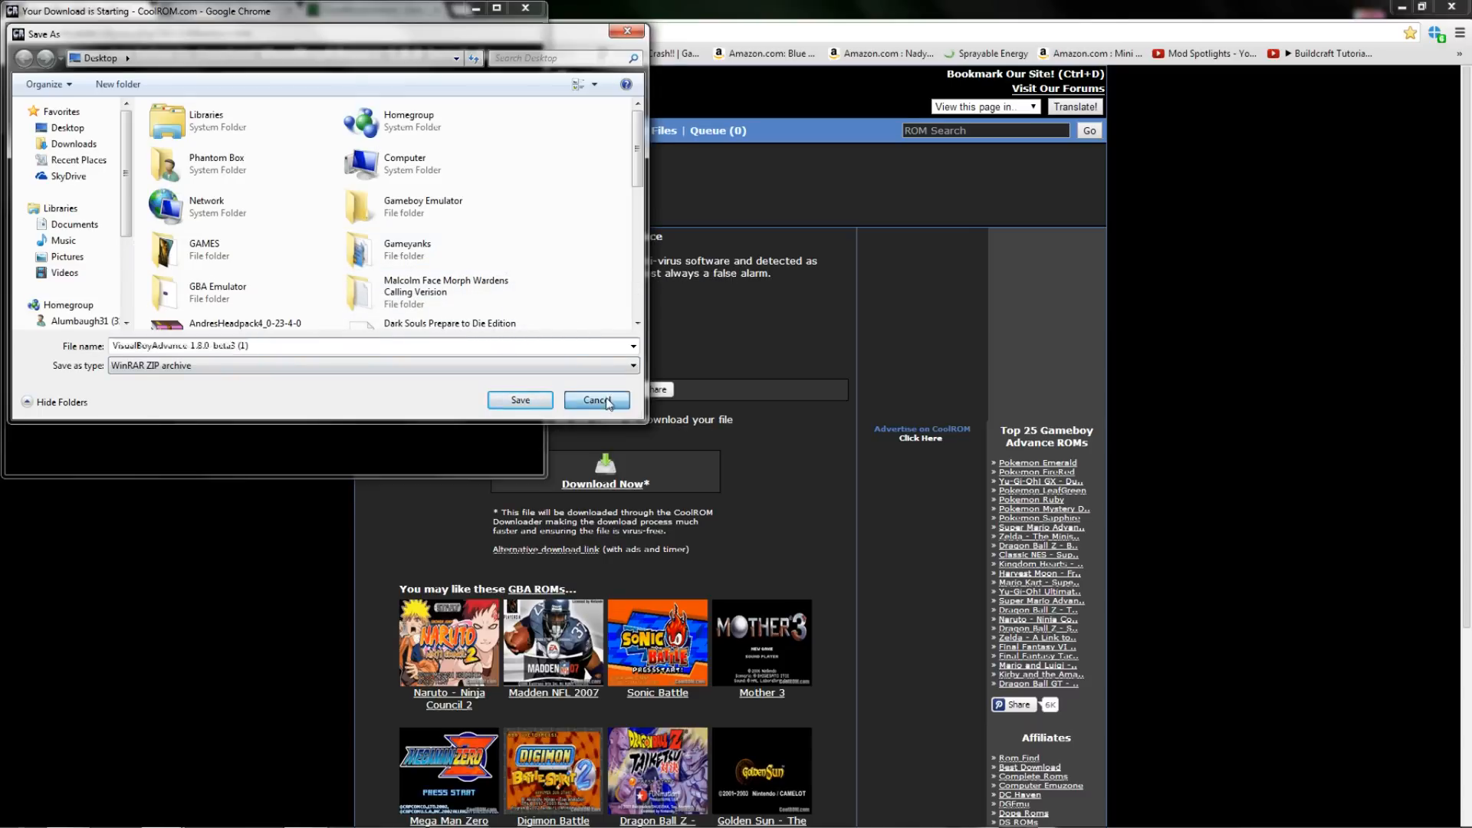
pyautogui.click(597, 400)
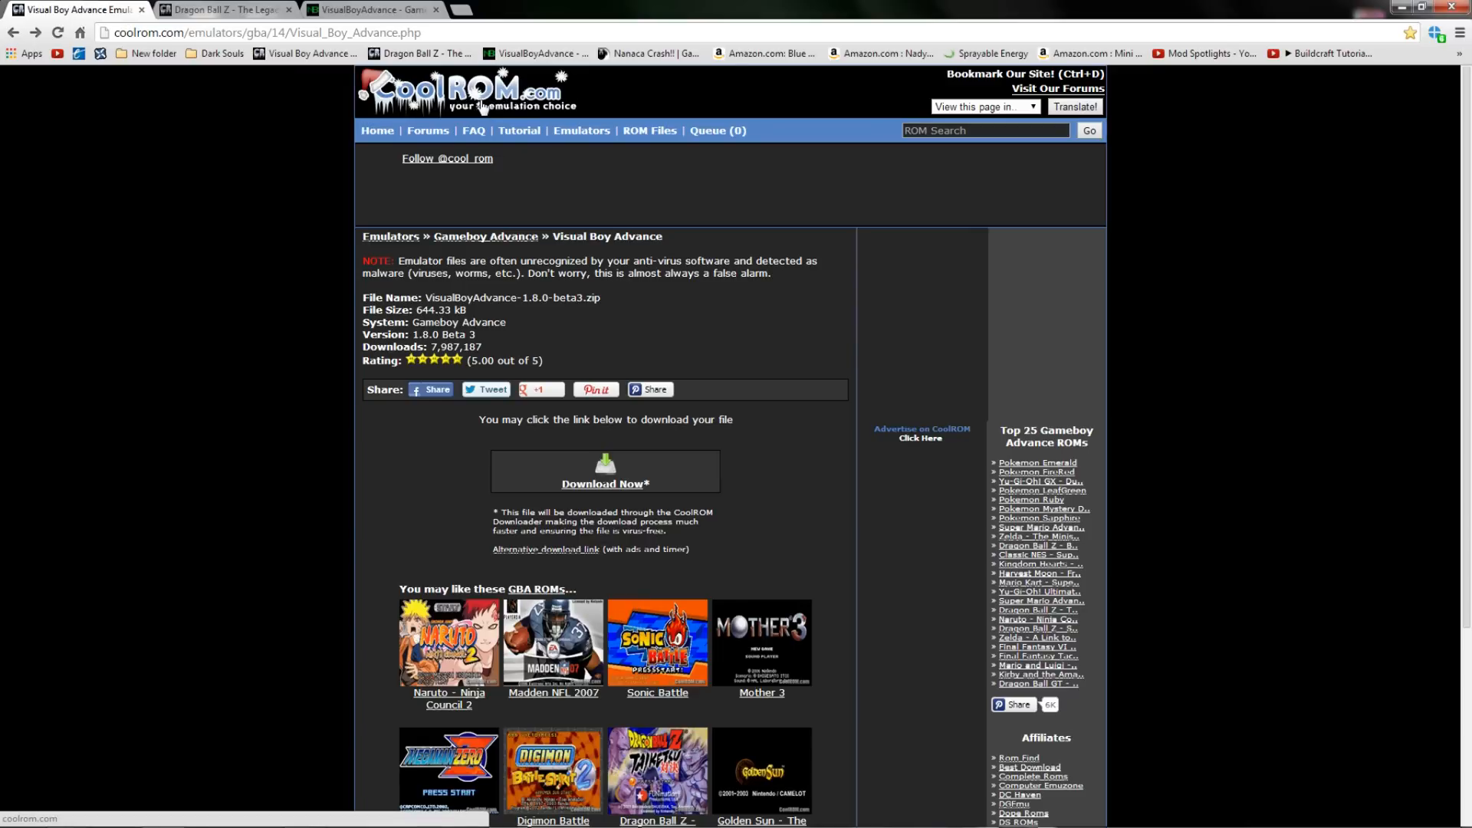
# Go to the Gameboy Advance ROM listings and download the Dragon Ball Z Legacy of Goku 2 zip.
pyautogui.click(649, 130)
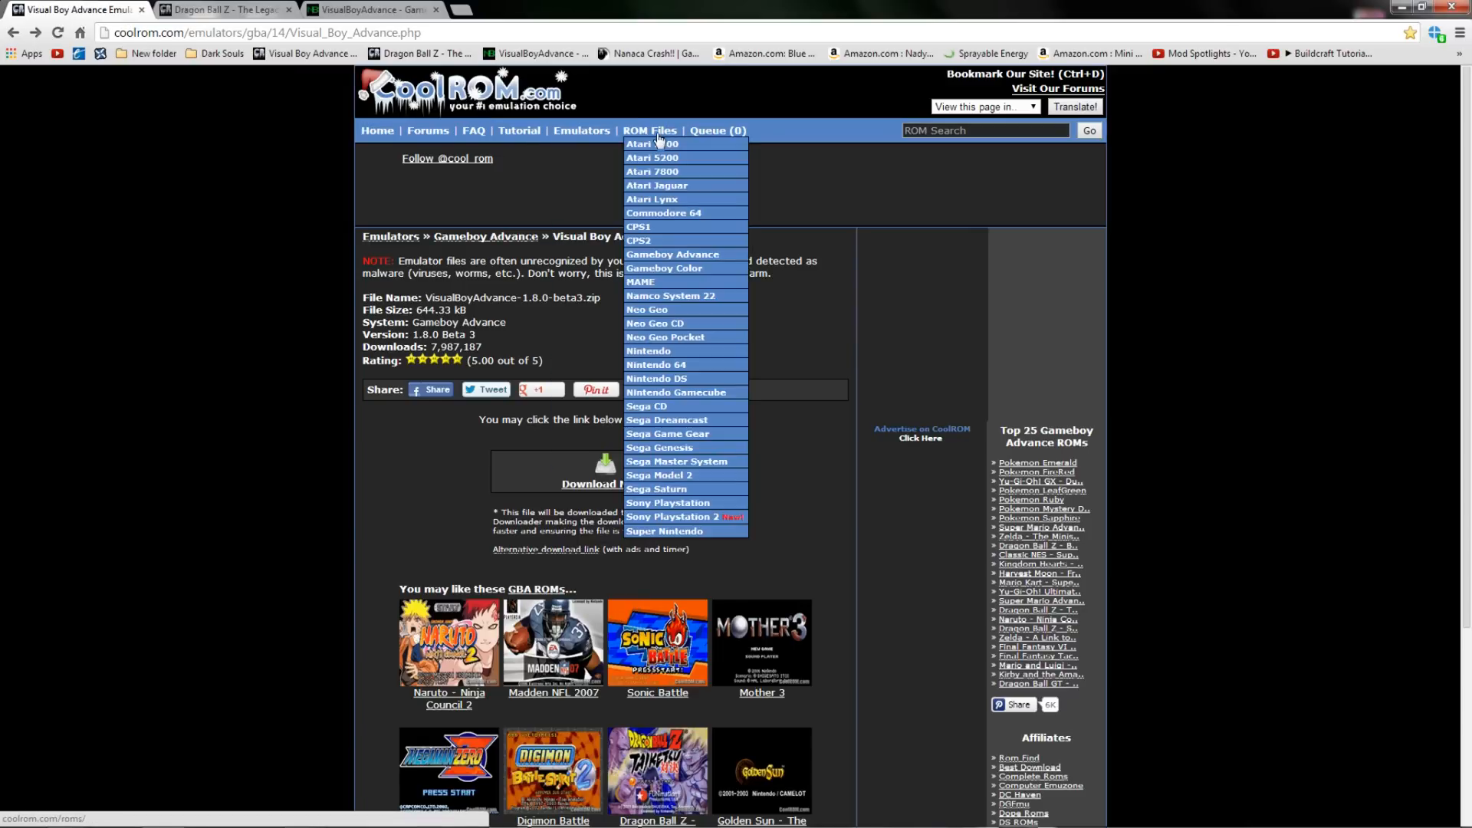
pyautogui.click(671, 253)
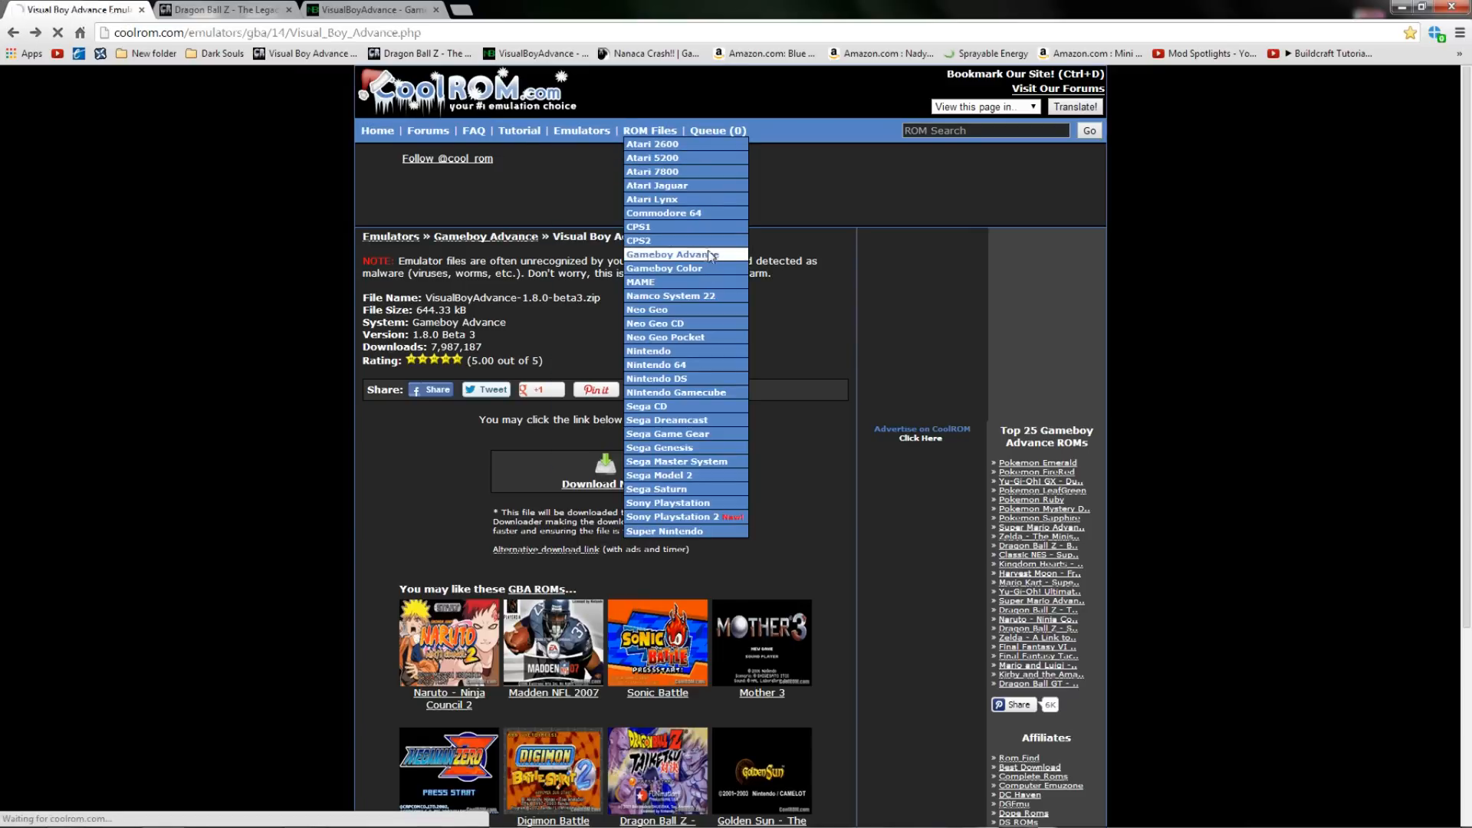
pyautogui.click(667, 255)
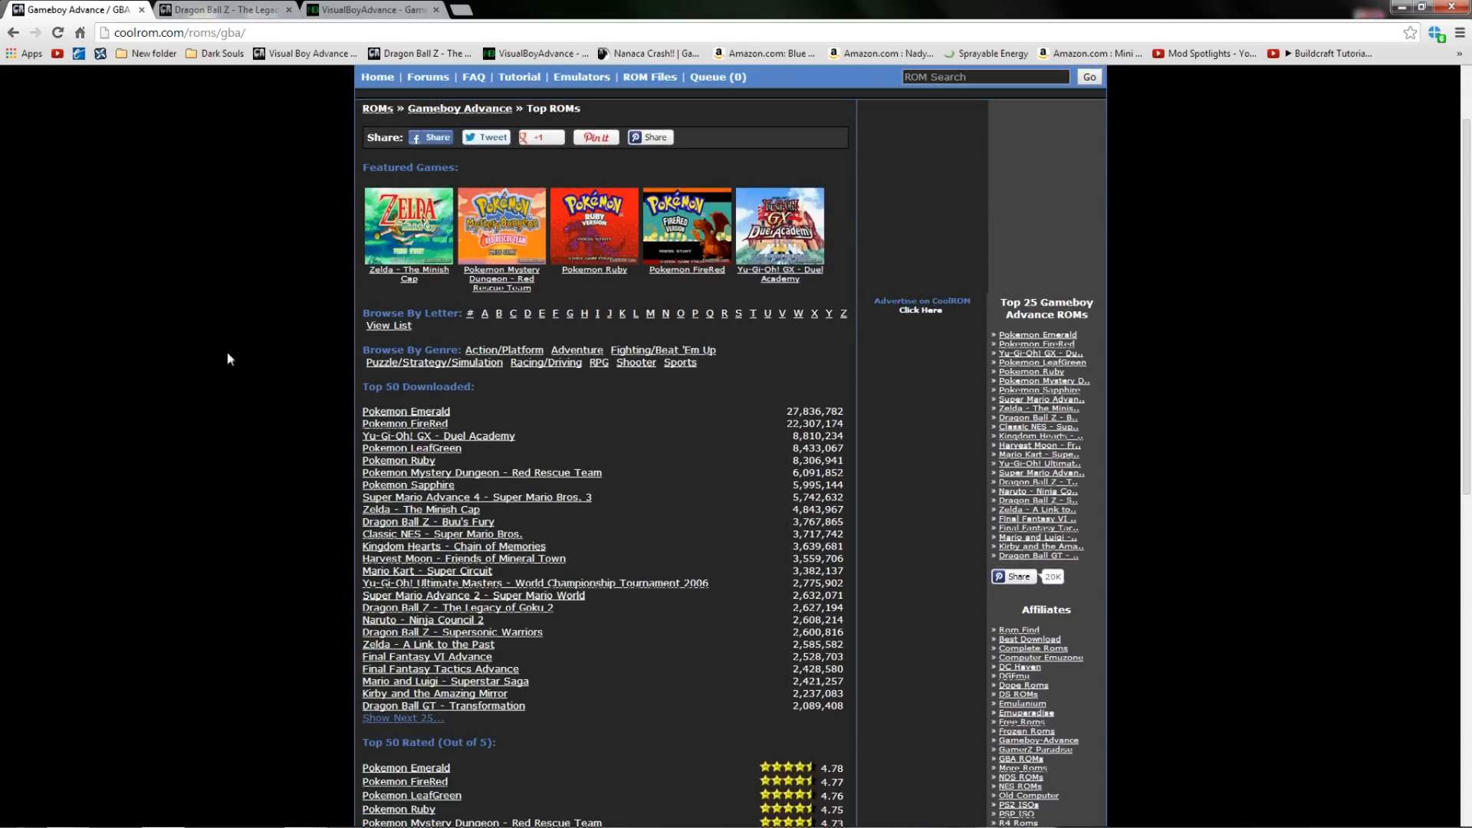
pyautogui.moveTo(204, 388)
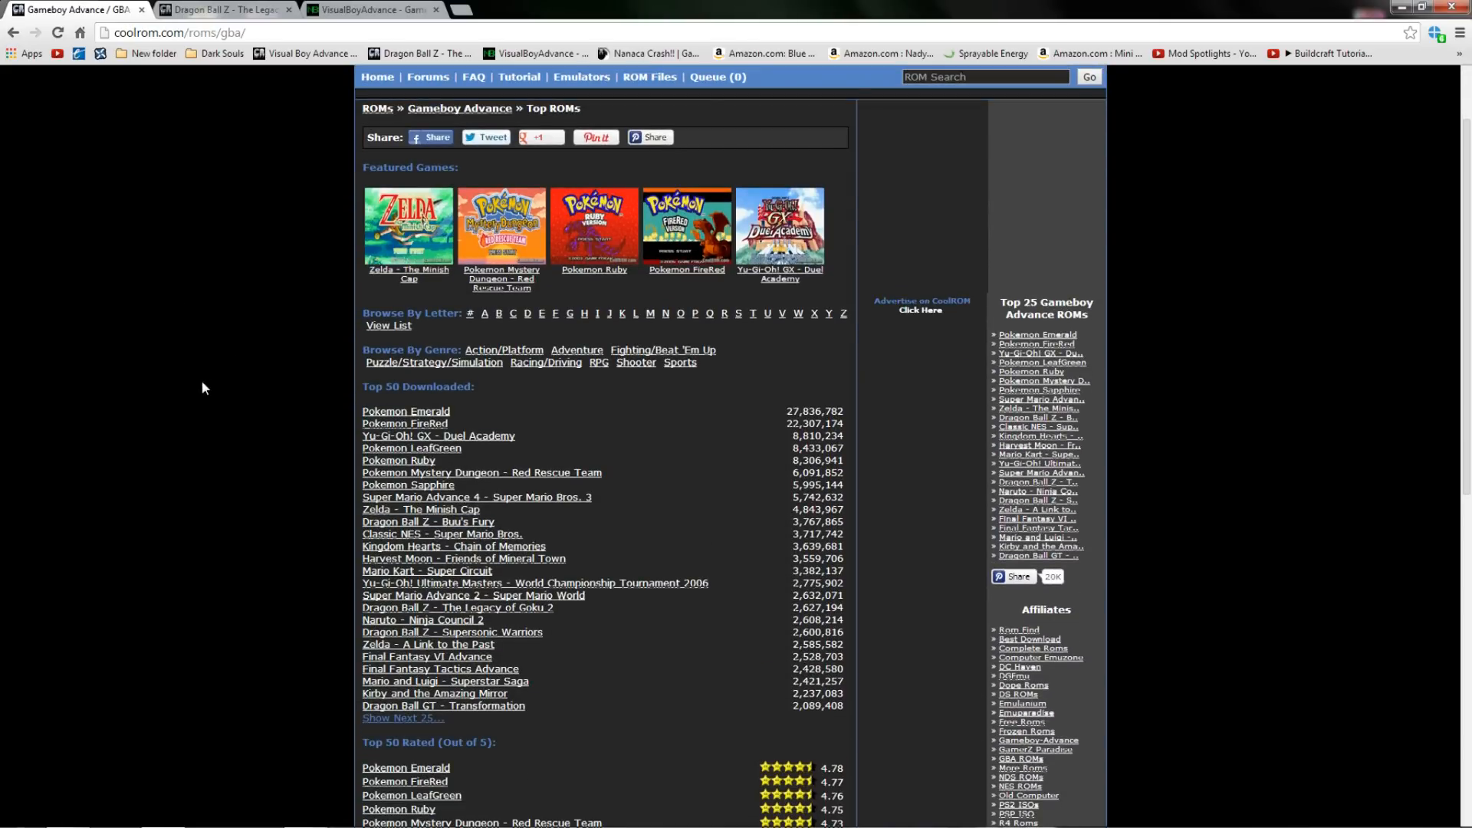
pyautogui.moveTo(209, 384)
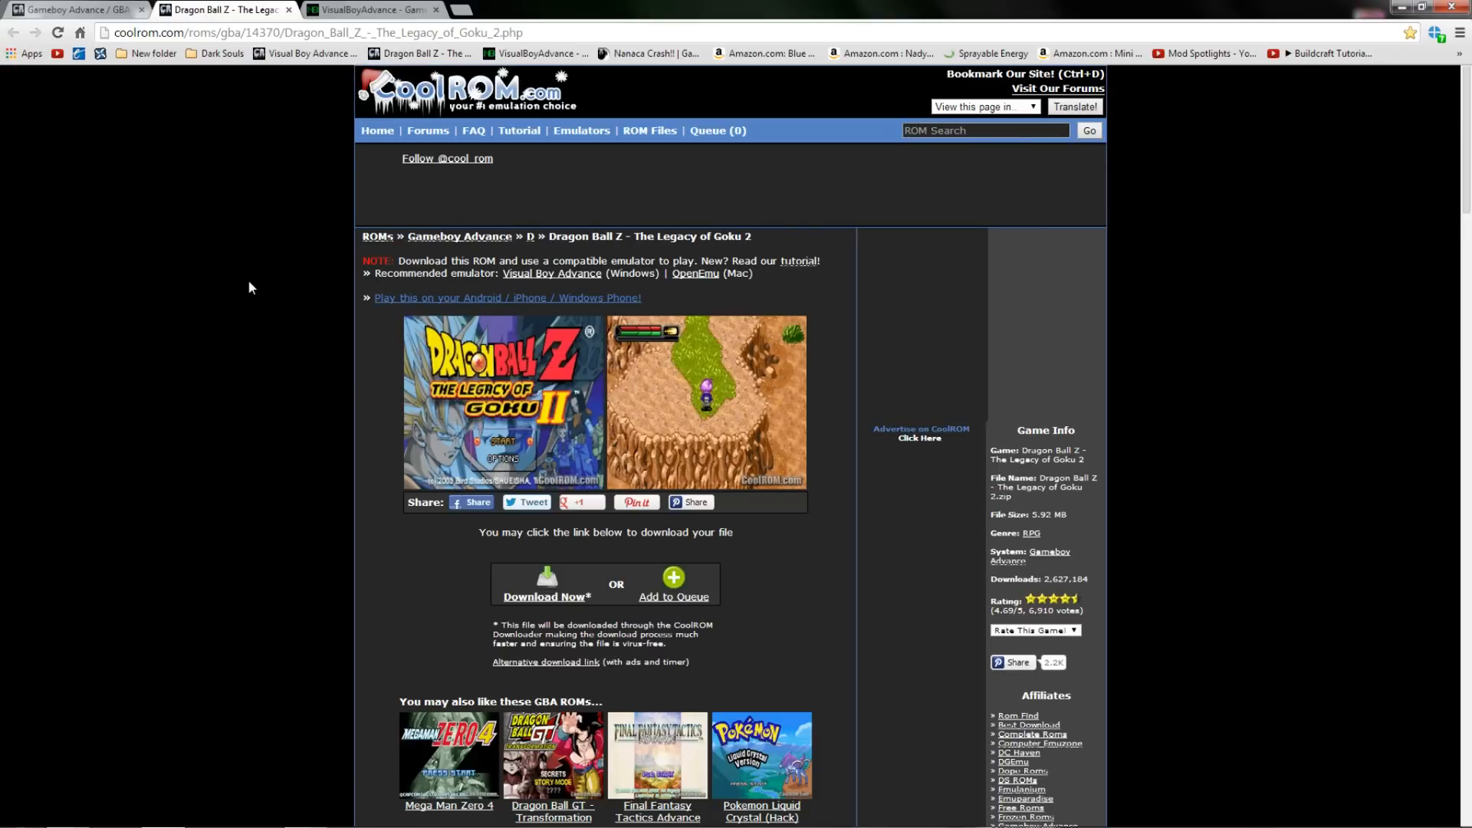
pyautogui.scroll(-3)
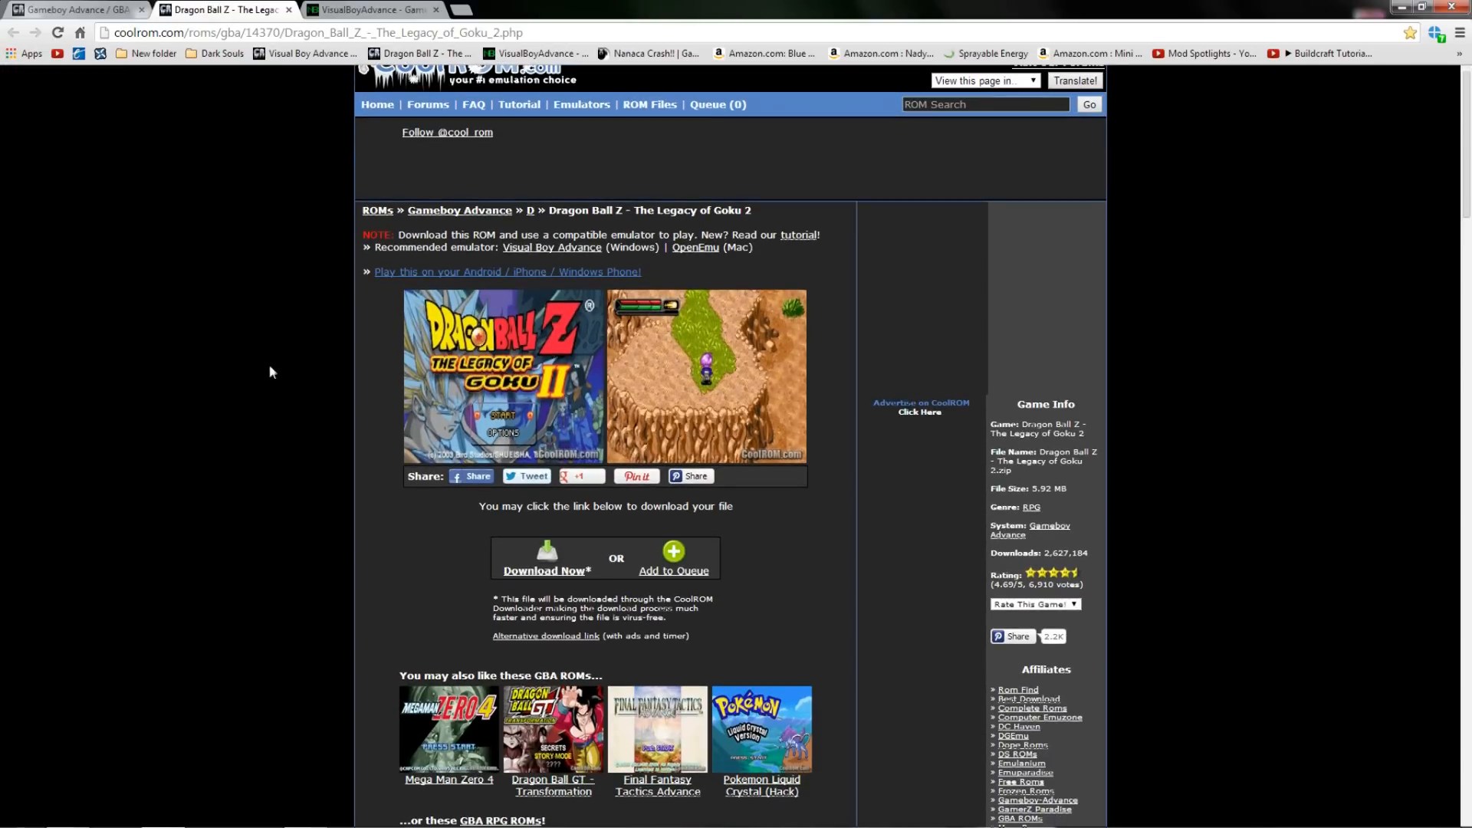
pyautogui.moveTo(547, 635)
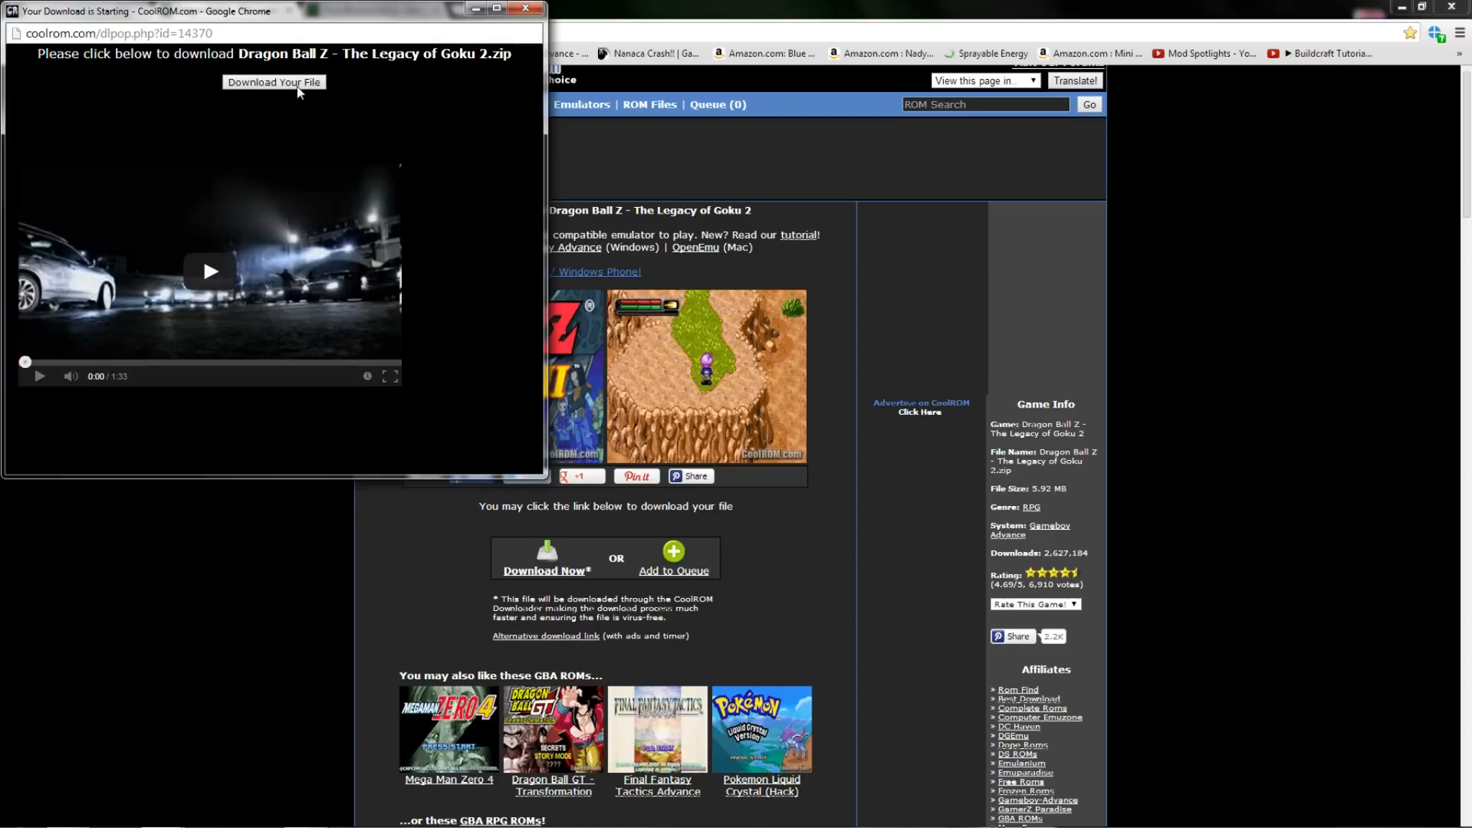
pyautogui.click(273, 81)
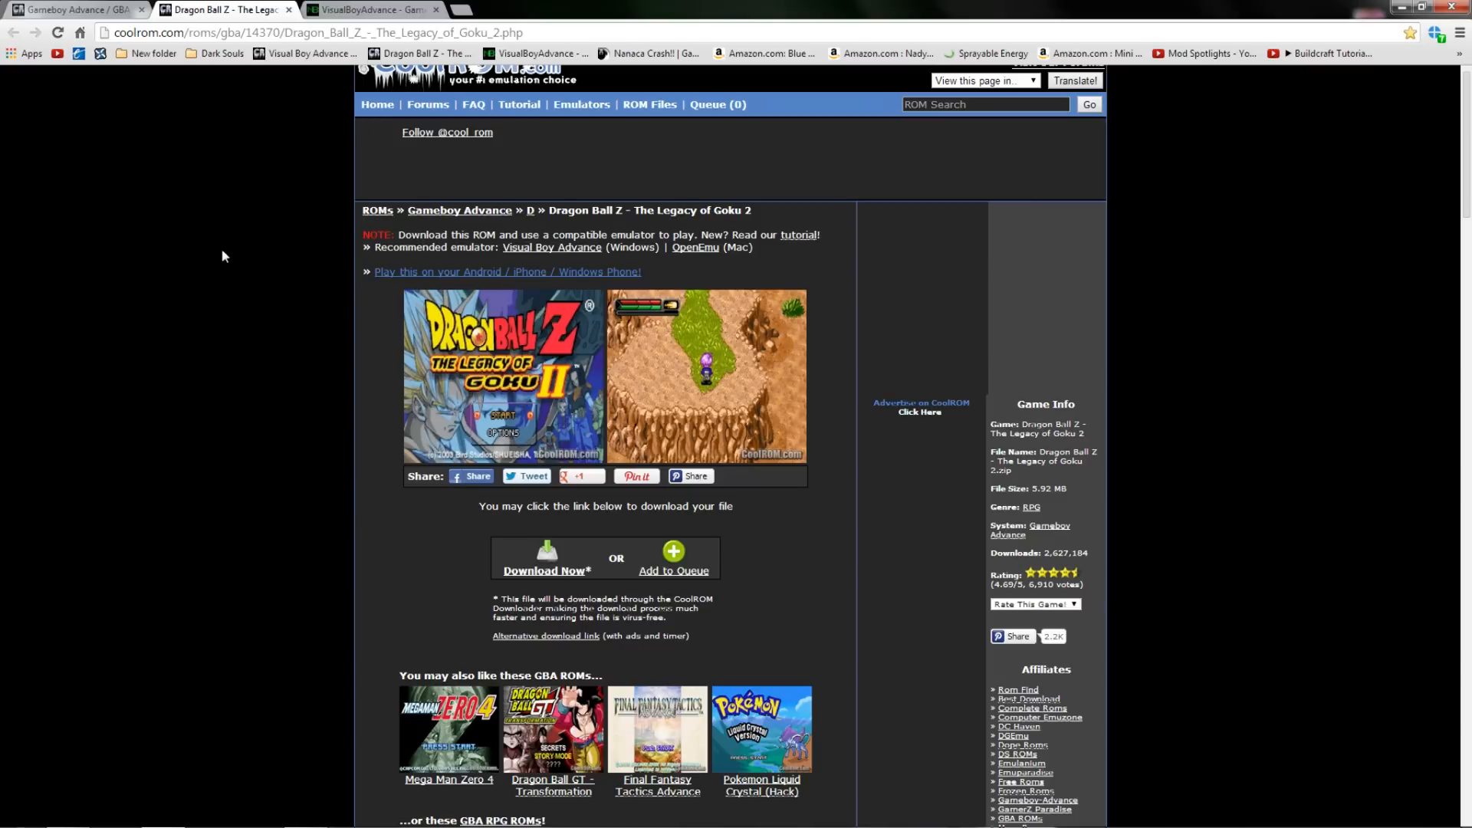
pyautogui.moveTo(216, 244)
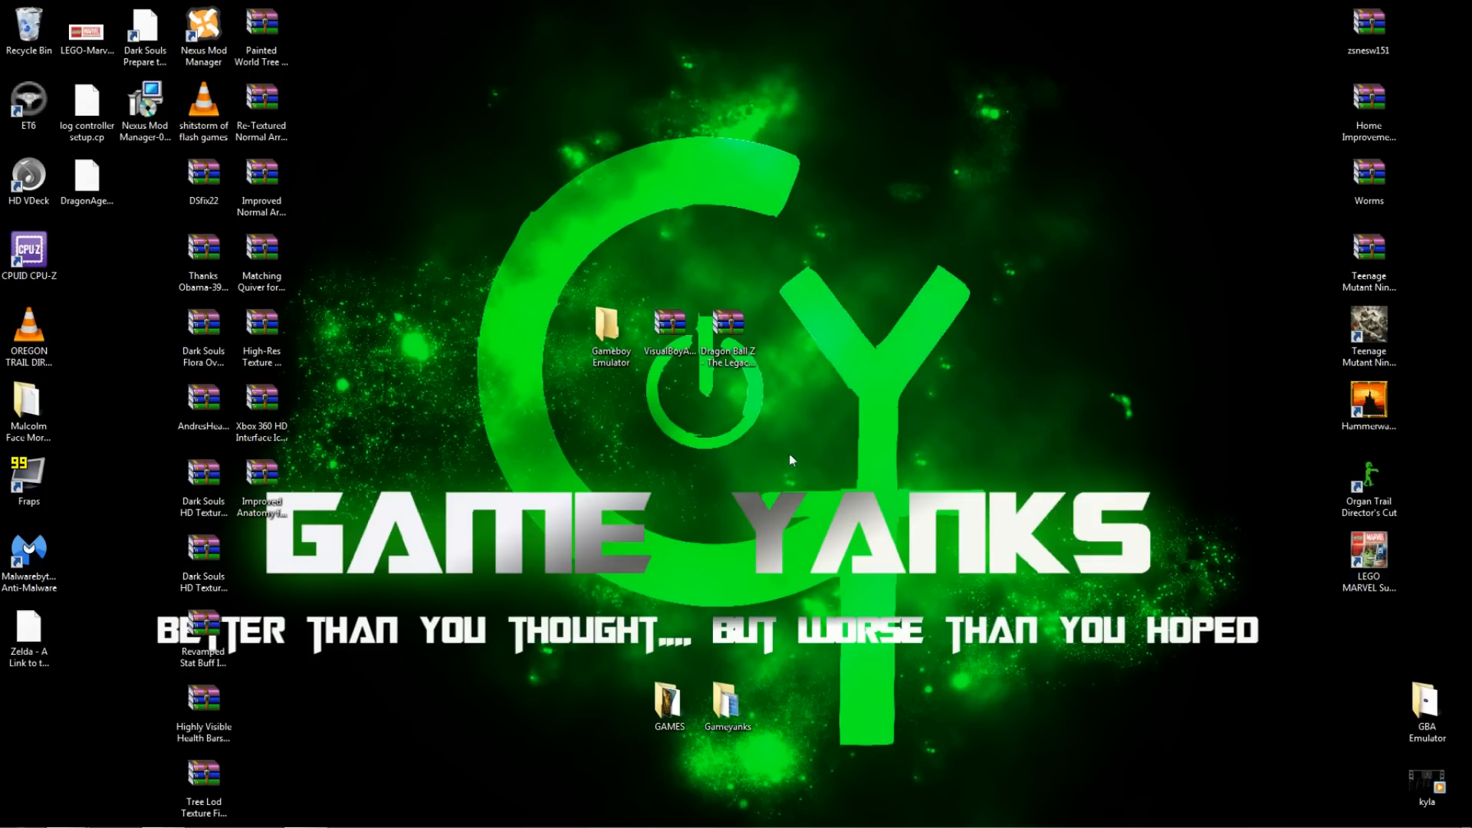
# Extract the VisualBoyAdvance application from its zip into the Gameboy Emulator folder and close the archive.
pyautogui.click(668, 323)
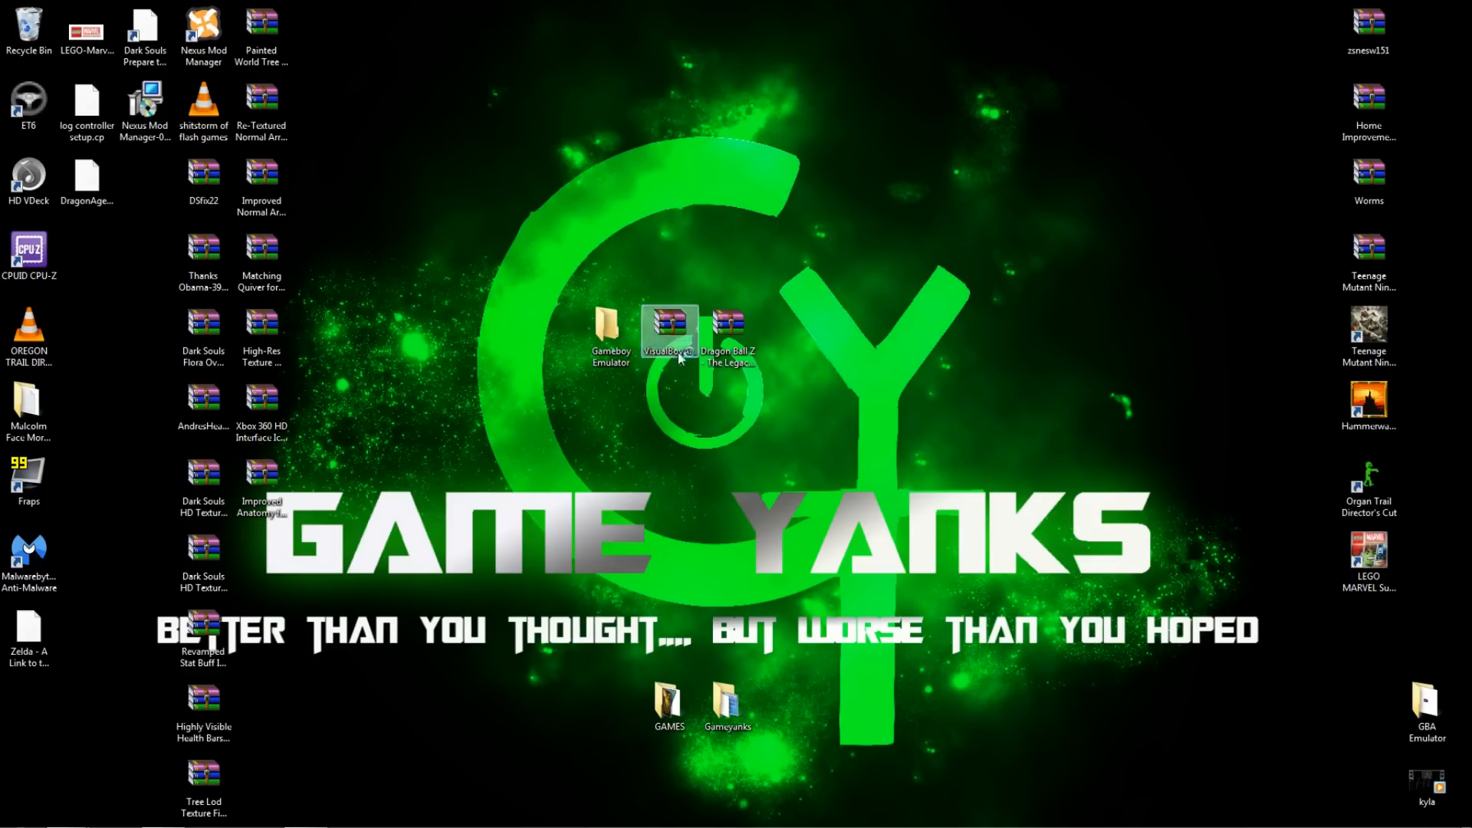
pyautogui.doubleClick(669, 330)
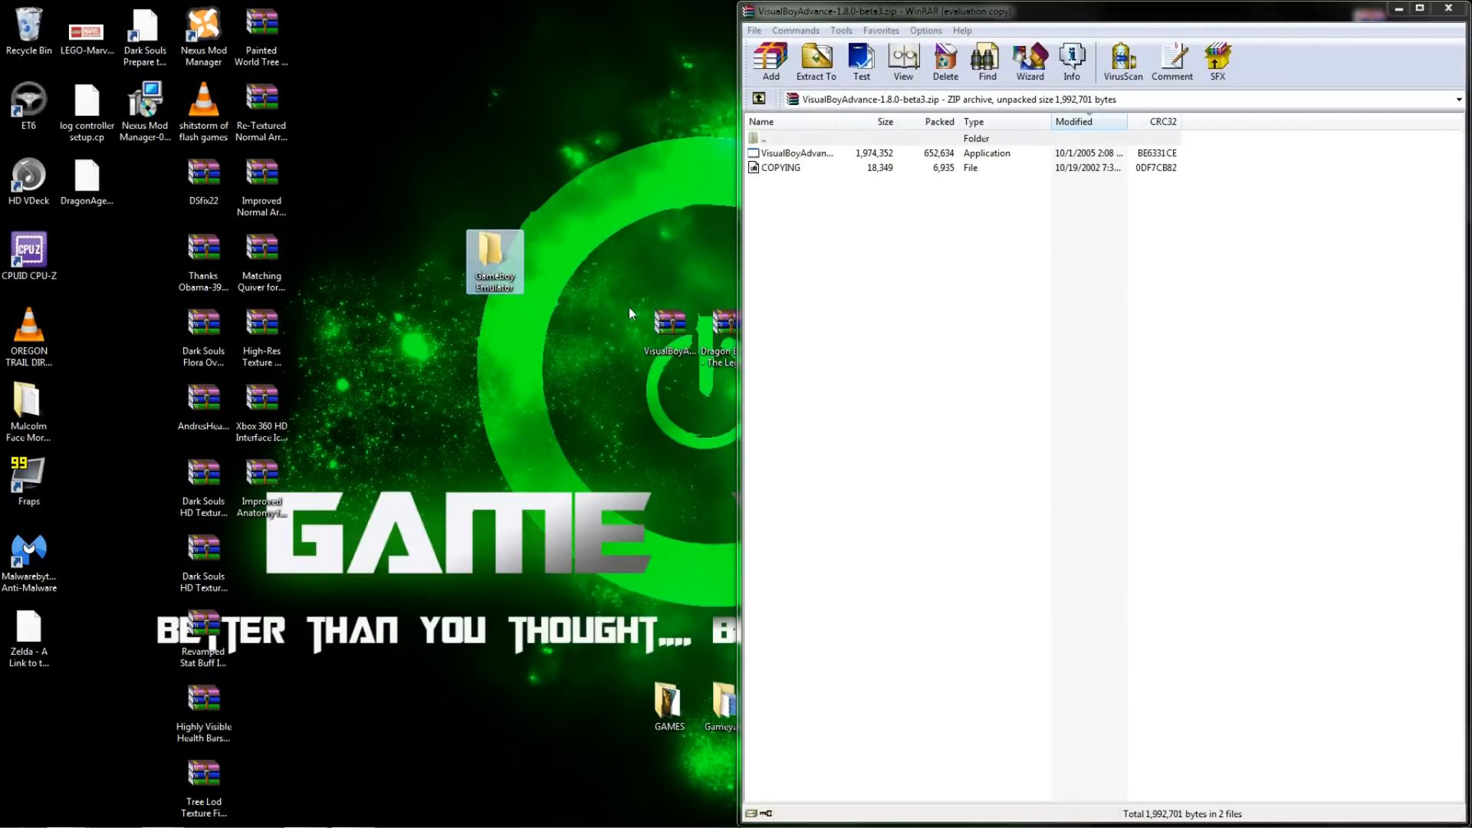
pyautogui.click(669, 326)
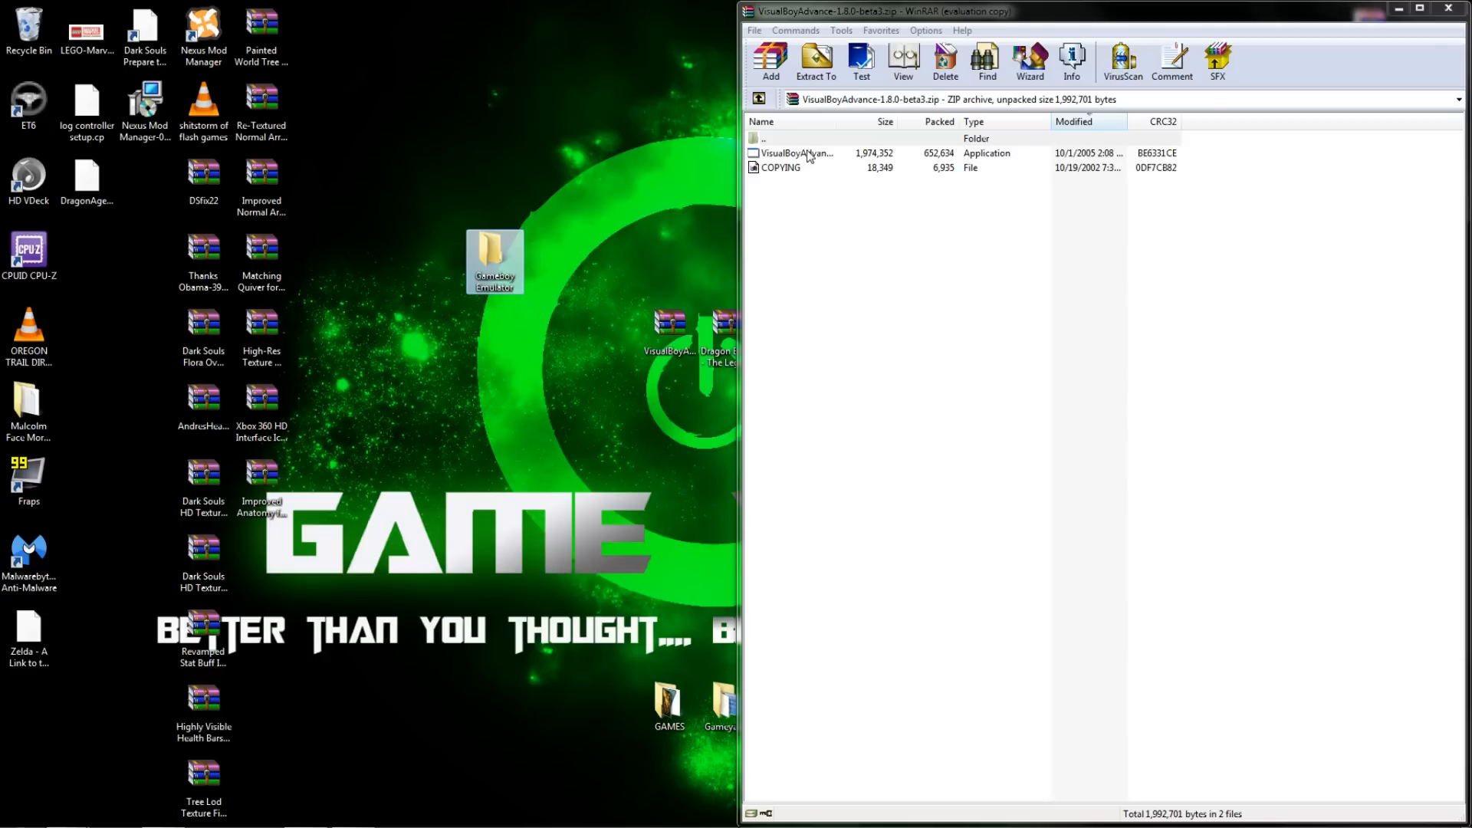
pyautogui.click(798, 154)
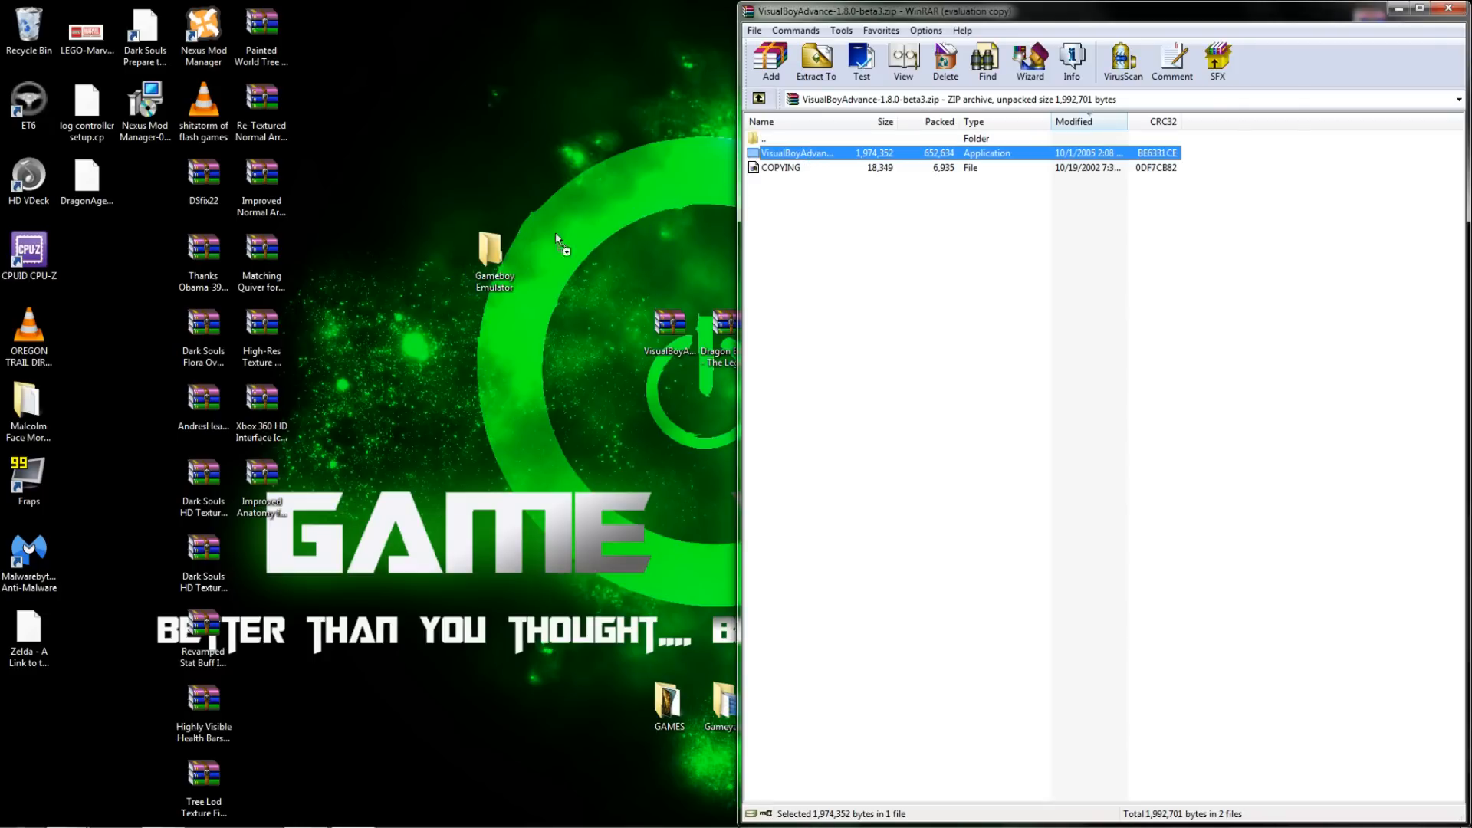
pyautogui.click(493, 253)
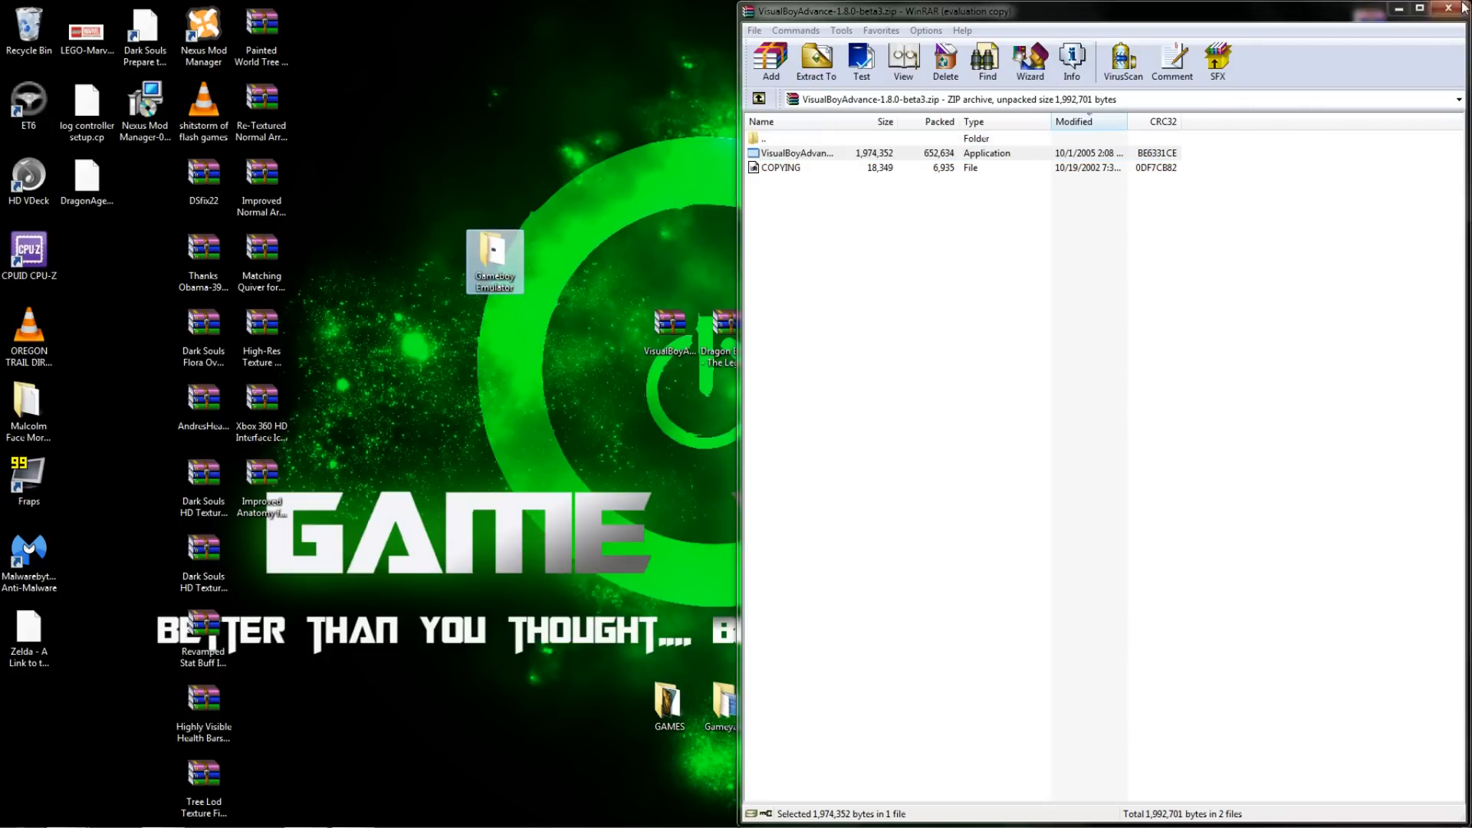
pyautogui.click(1455, 9)
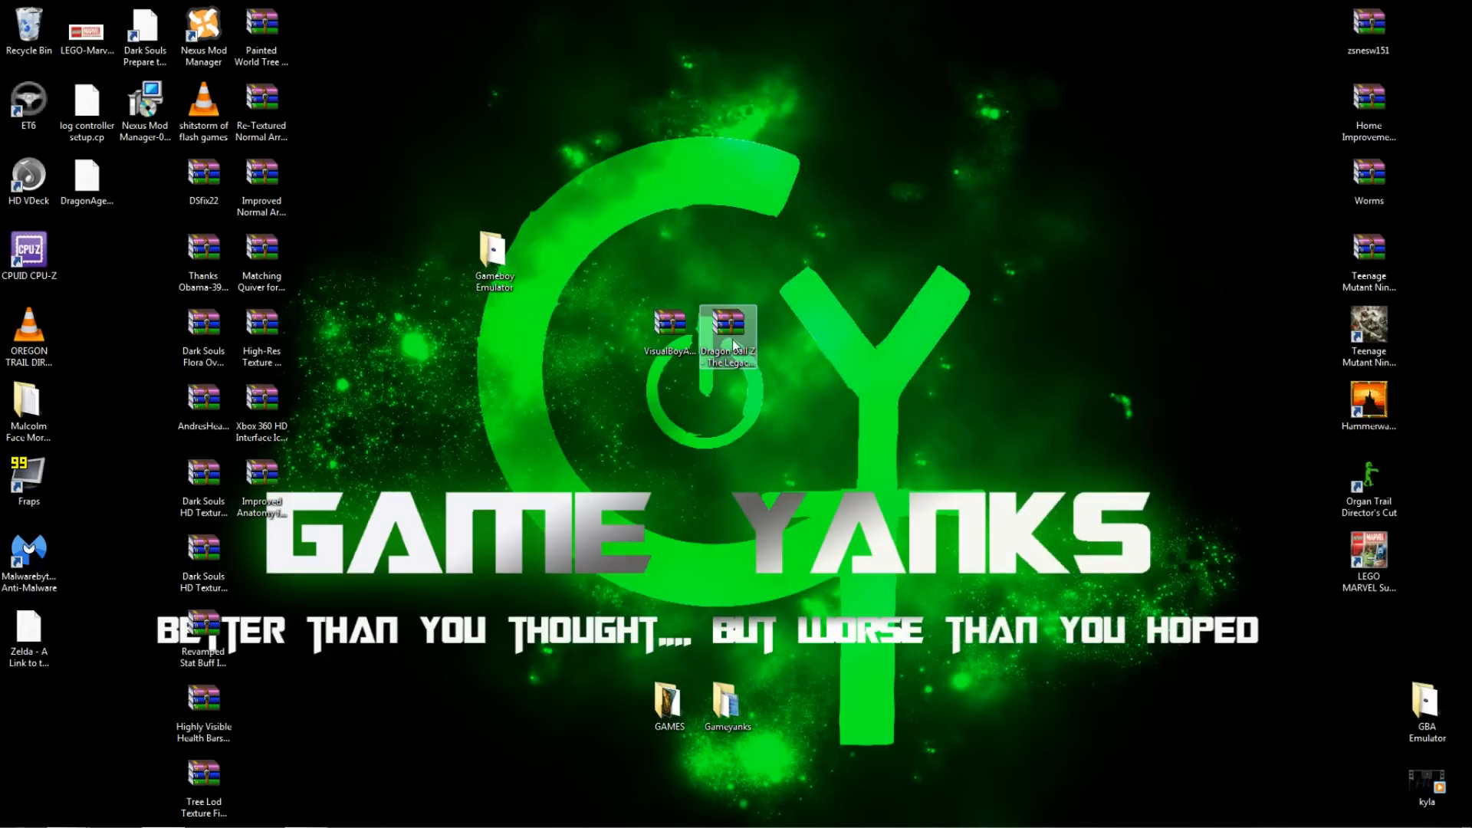
pyautogui.doubleClick(730, 333)
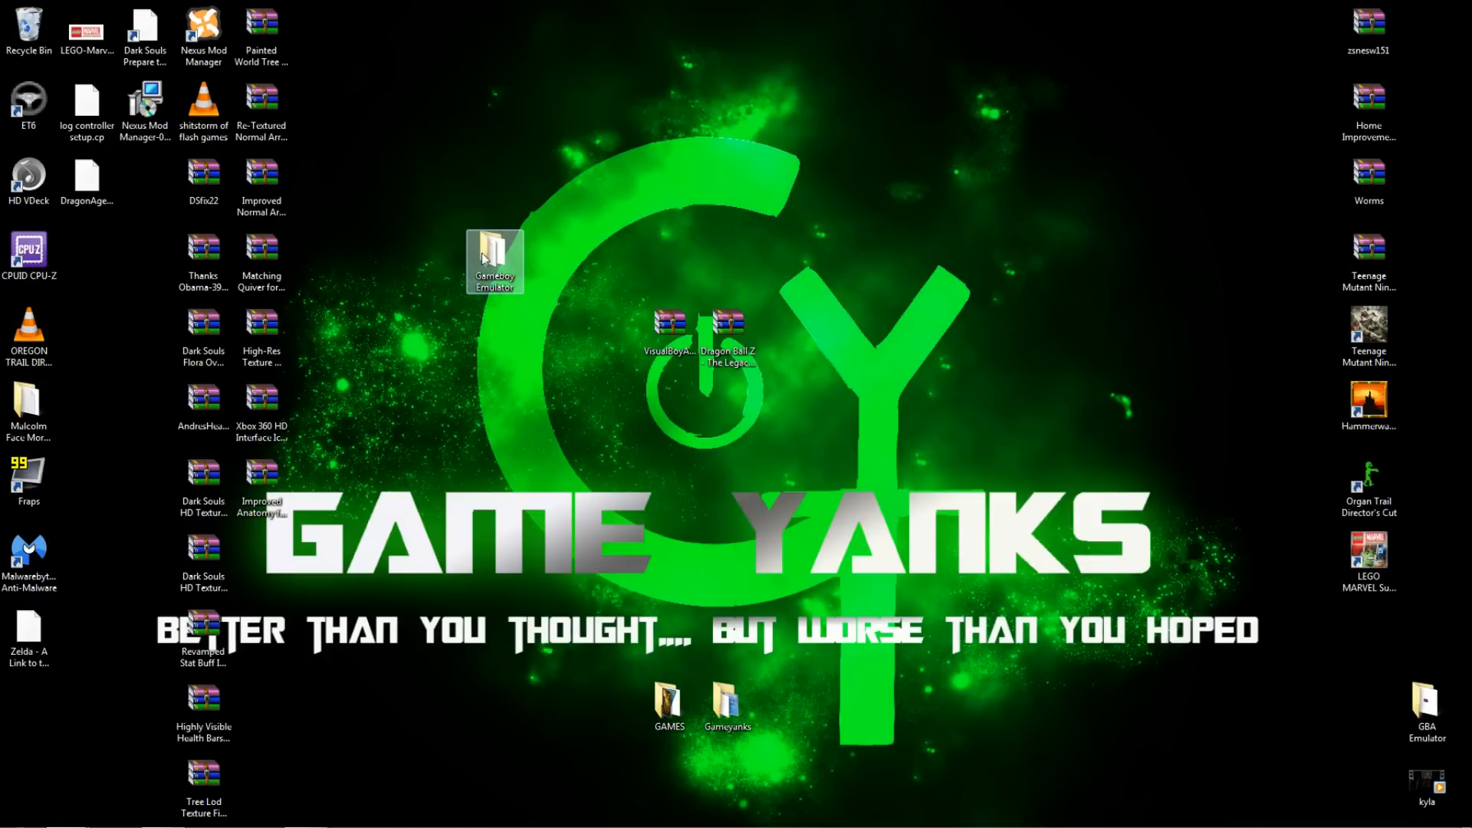
# Launch VisualBoyAdvance.exe from the Gameboy Emulator folder.
pyautogui.doubleClick(494, 261)
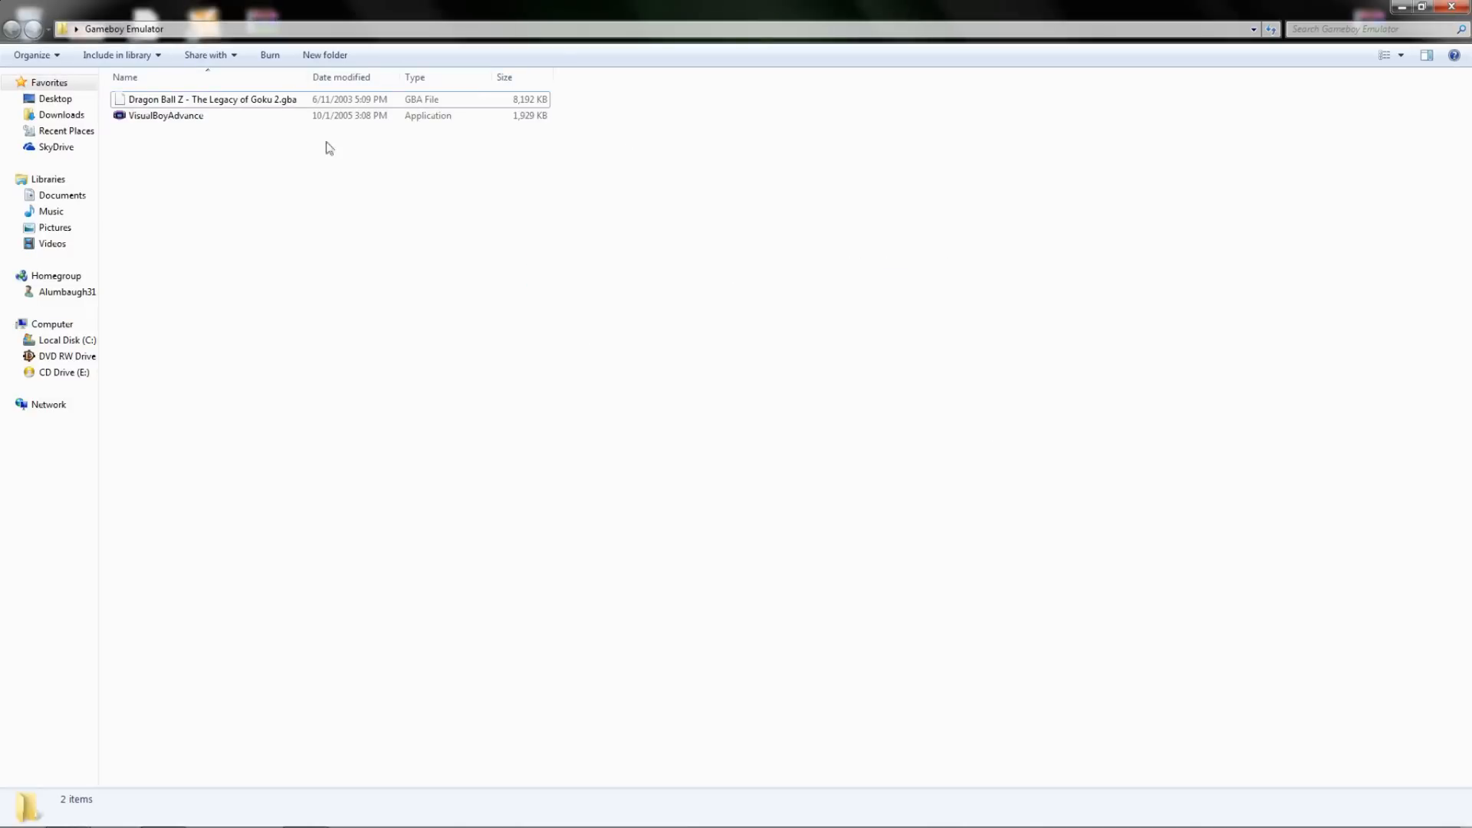
pyautogui.doubleClick(166, 115)
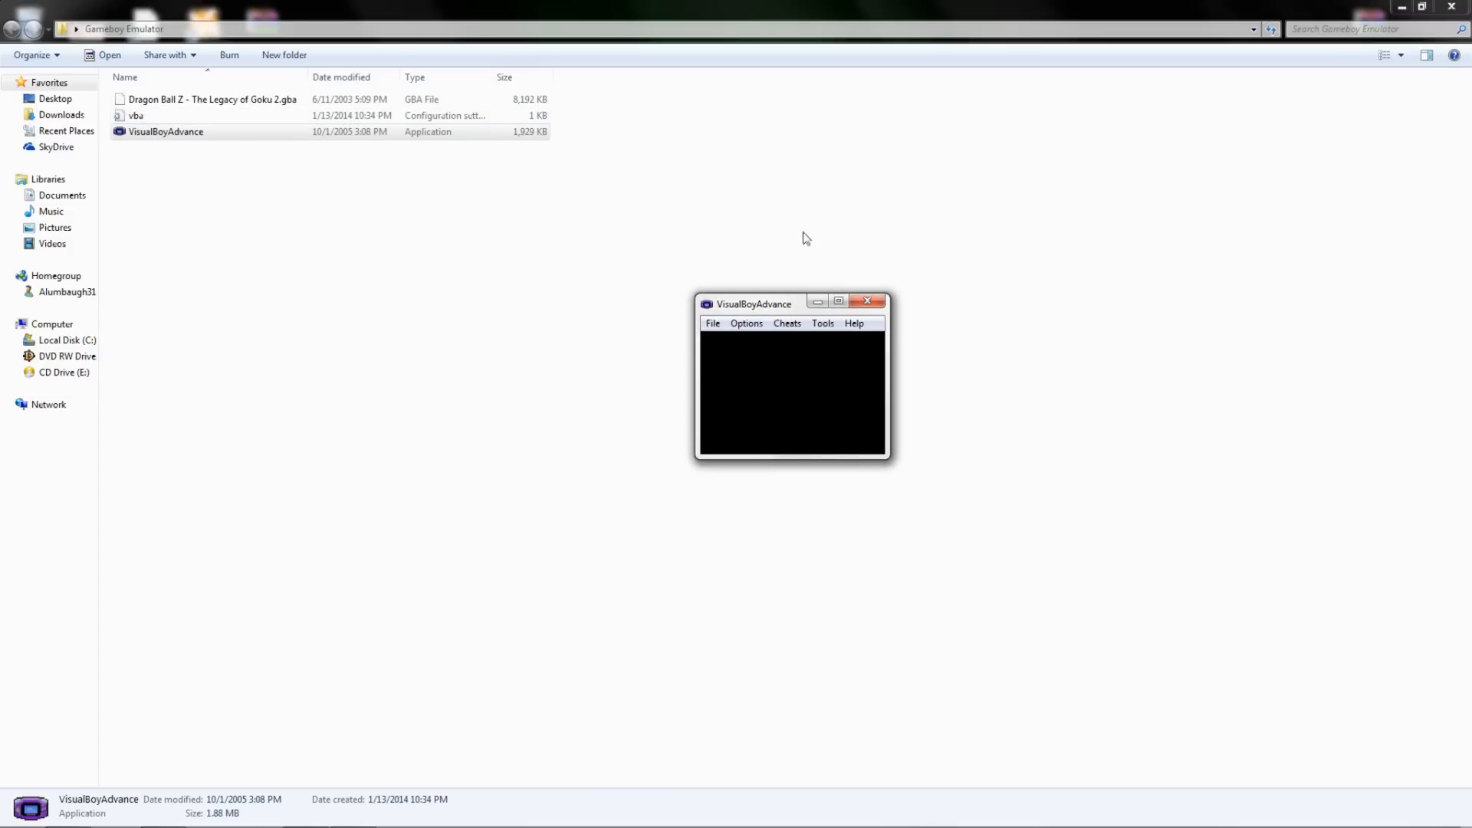
pyautogui.moveTo(839, 301)
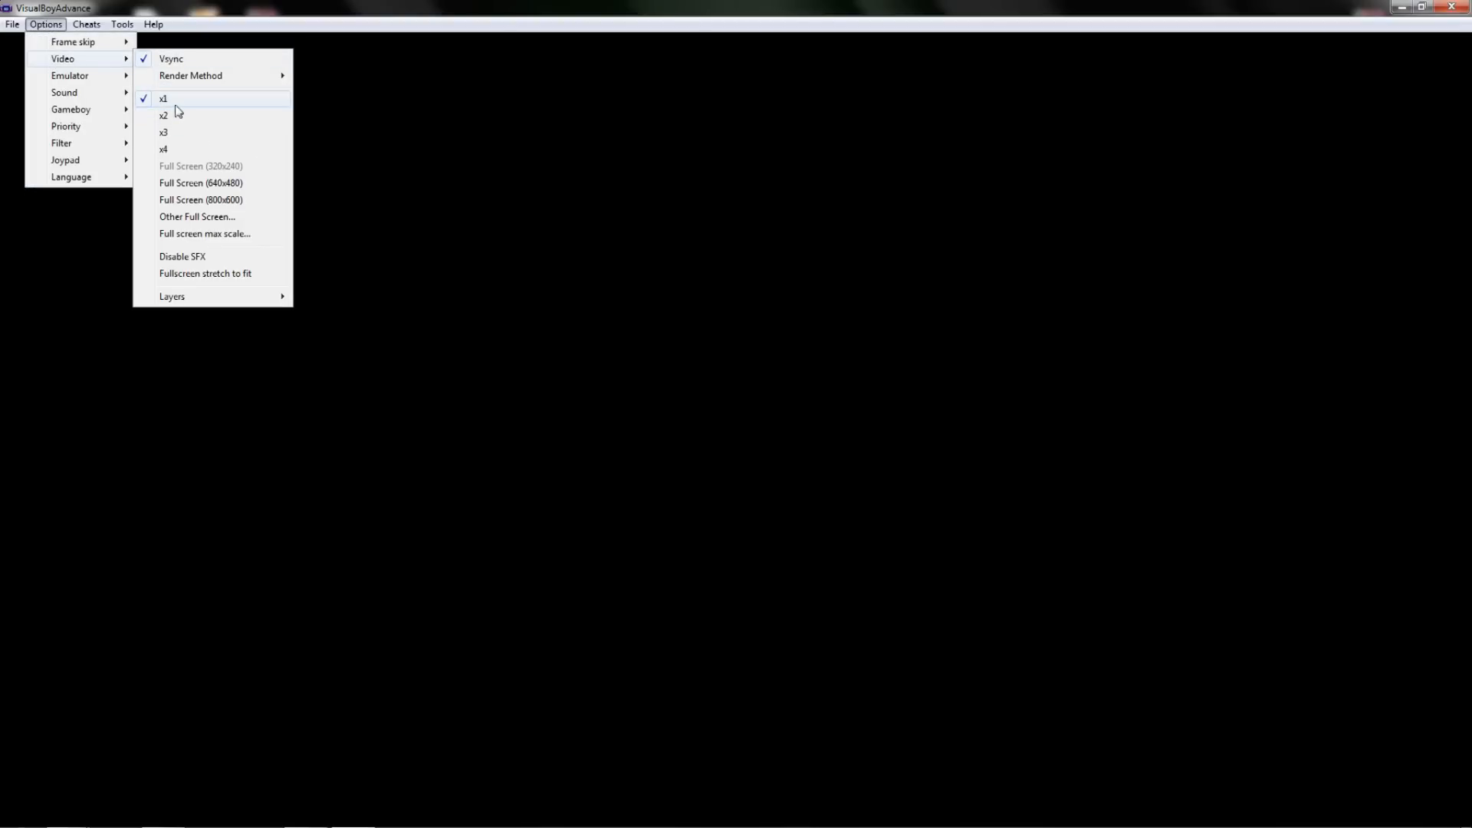
pyautogui.moveTo(181, 115)
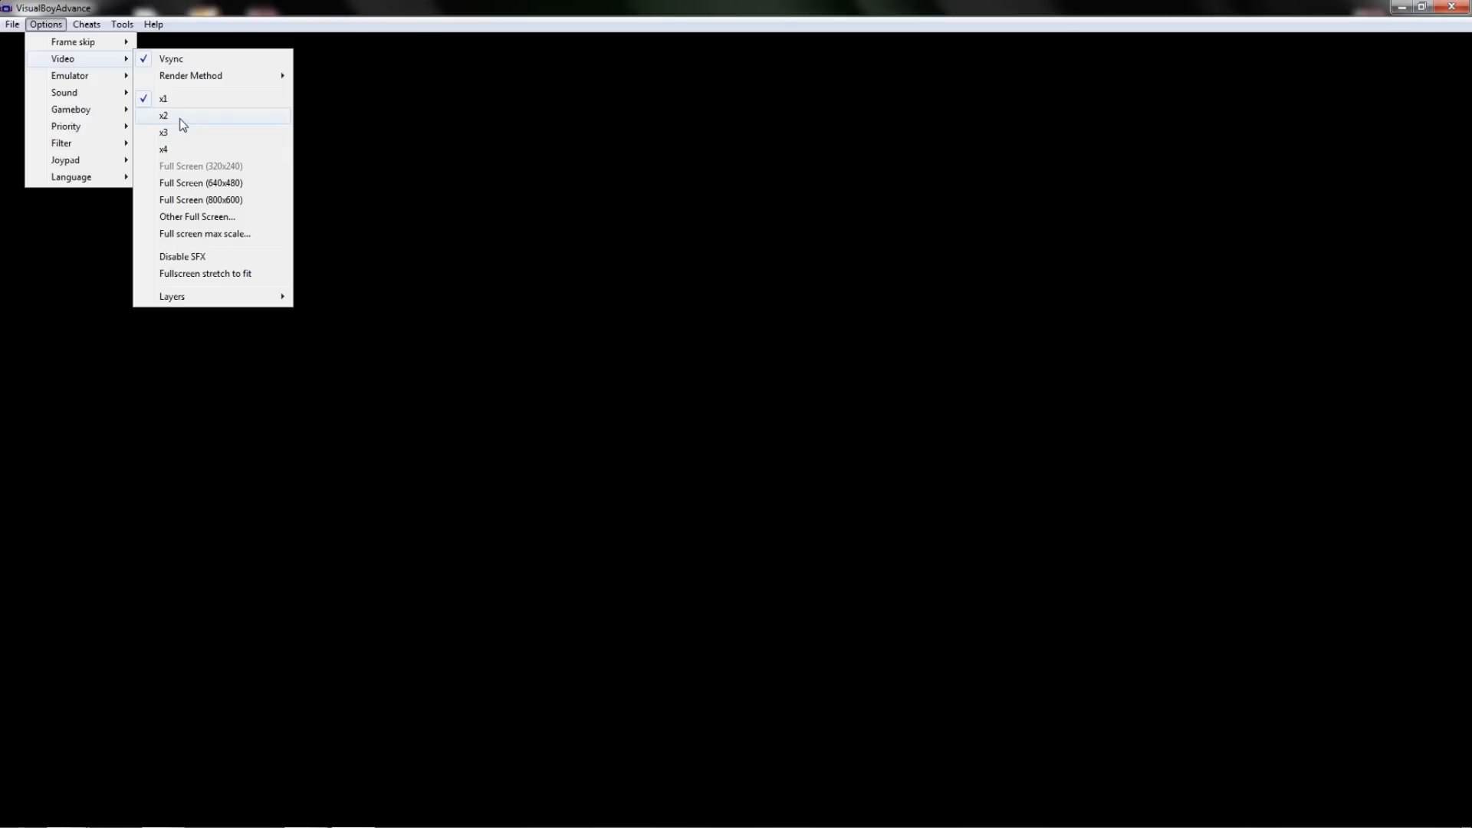
pyautogui.moveTo(187, 123)
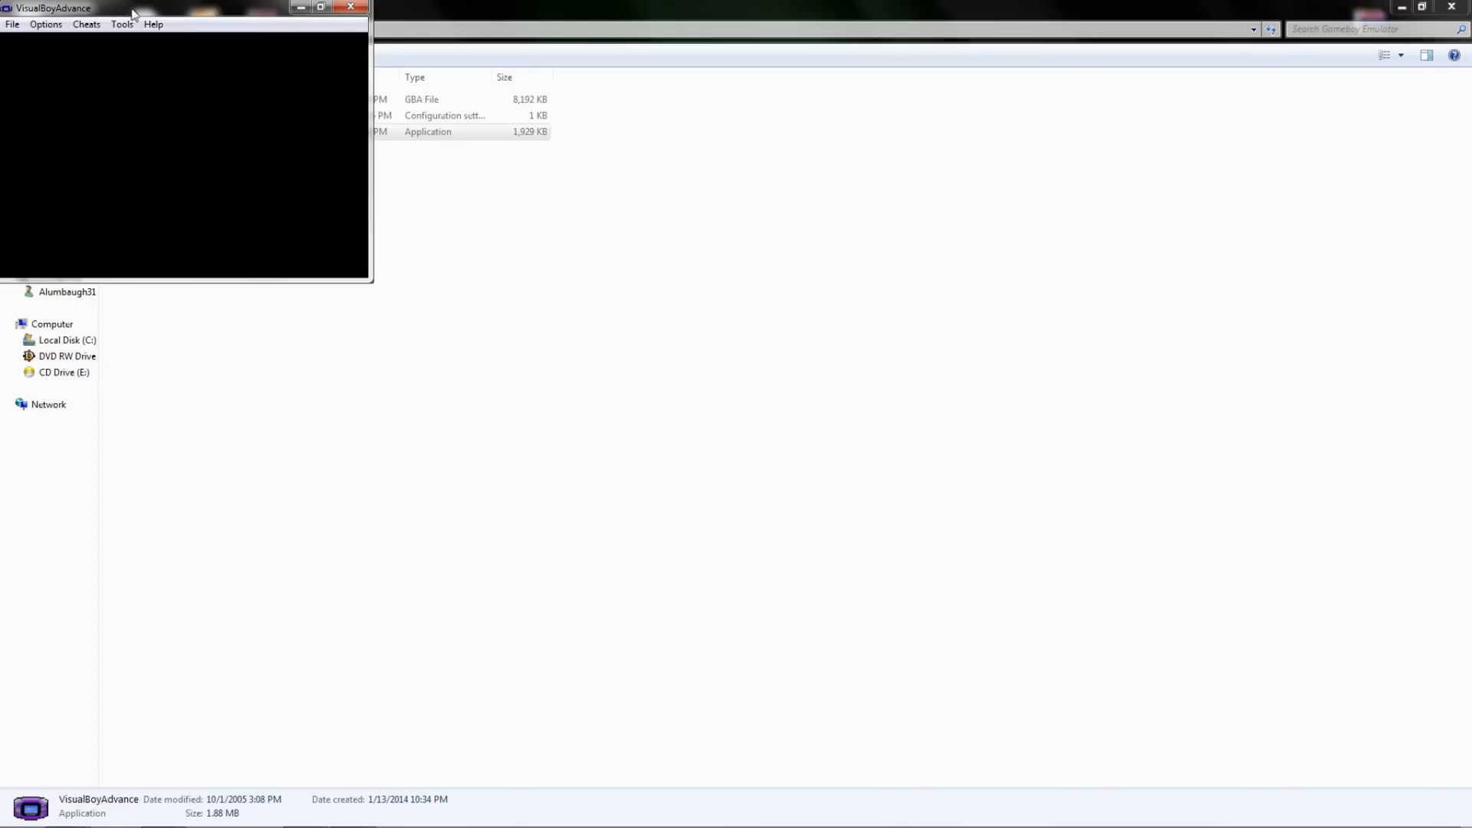
# Set the video size to x2, doubling the emulator window.
pyautogui.click(44, 23)
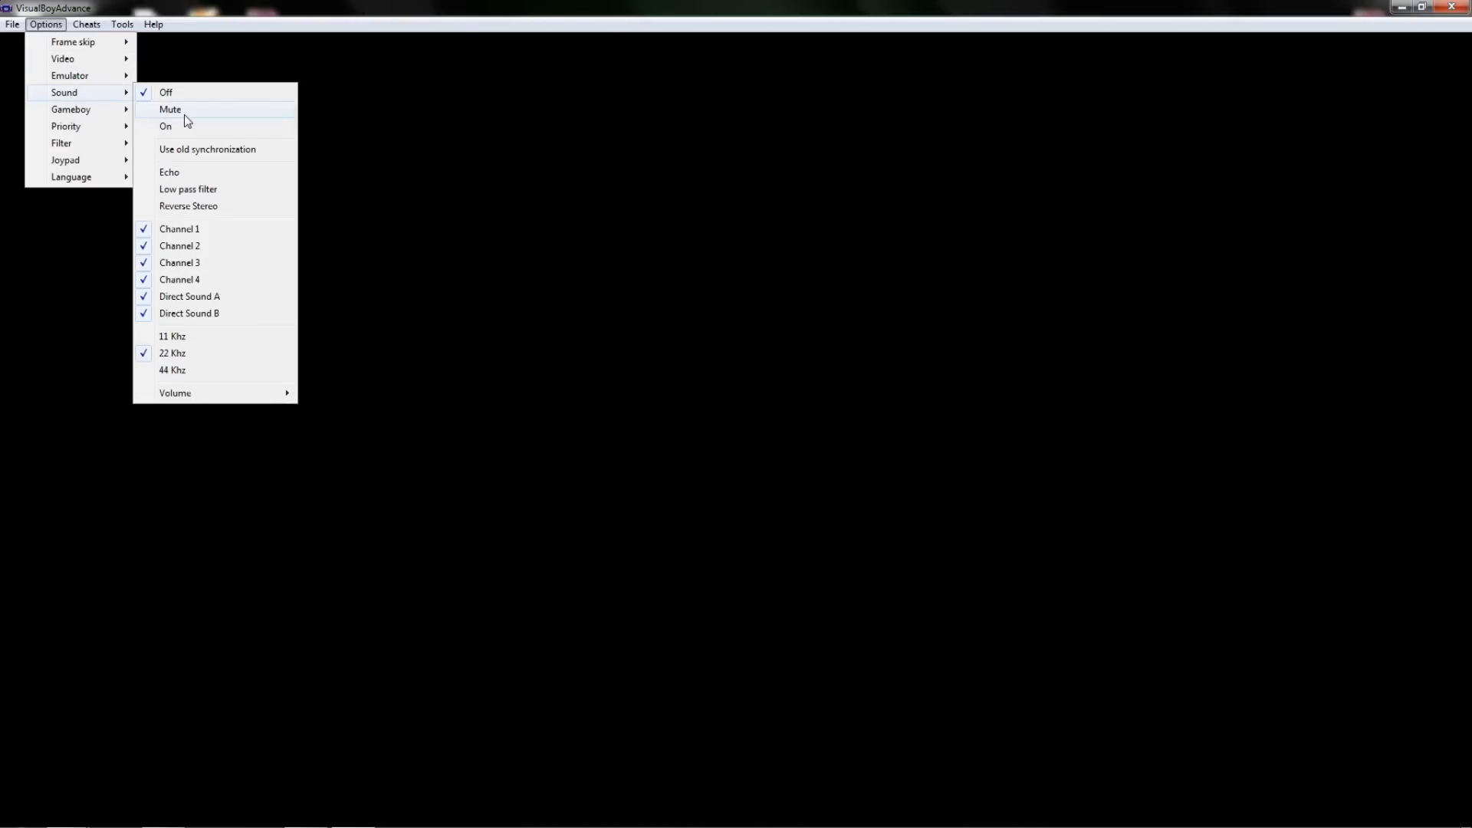
pyautogui.moveTo(166, 92)
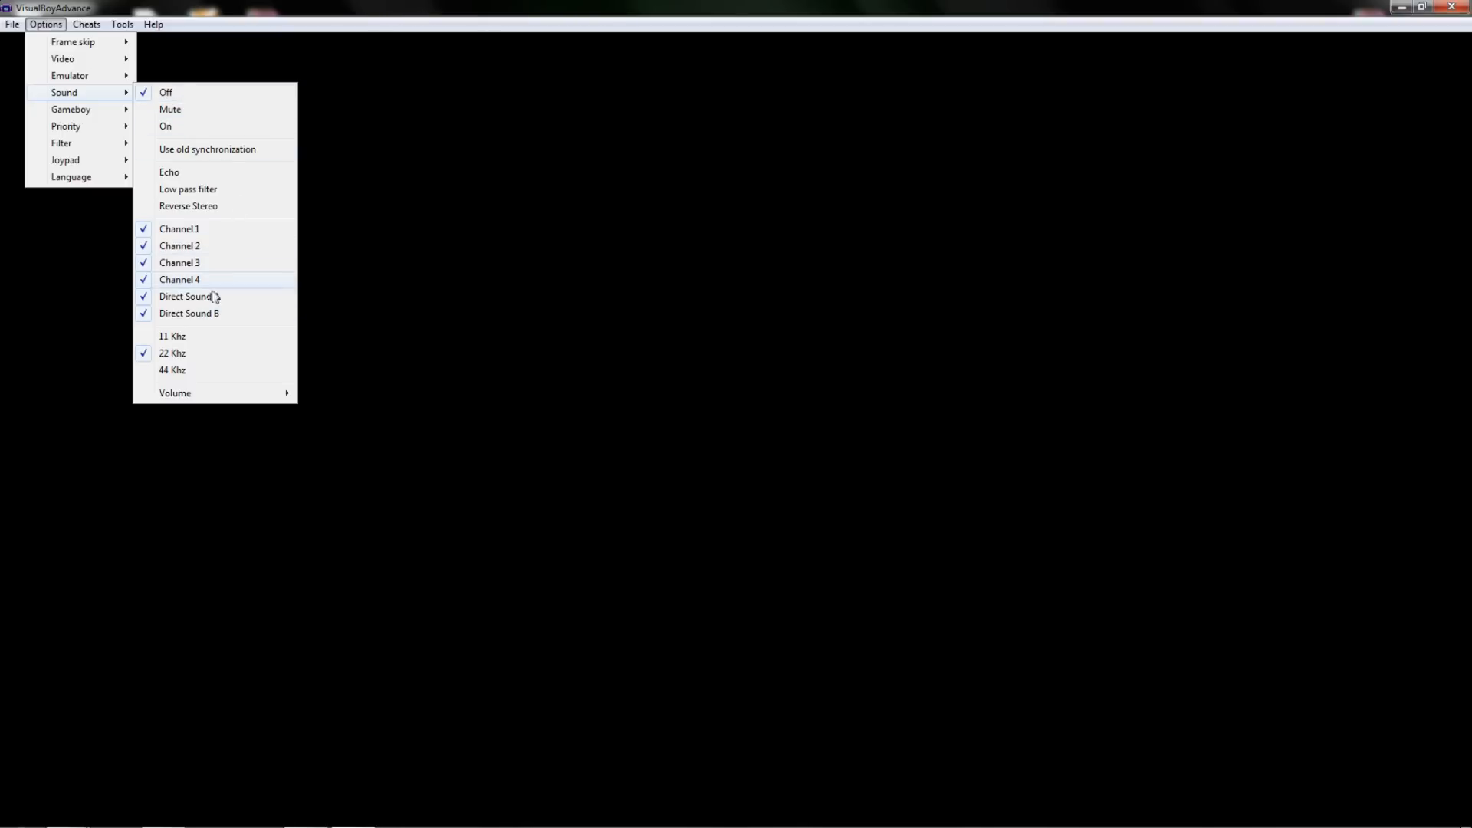
pyautogui.moveTo(203, 354)
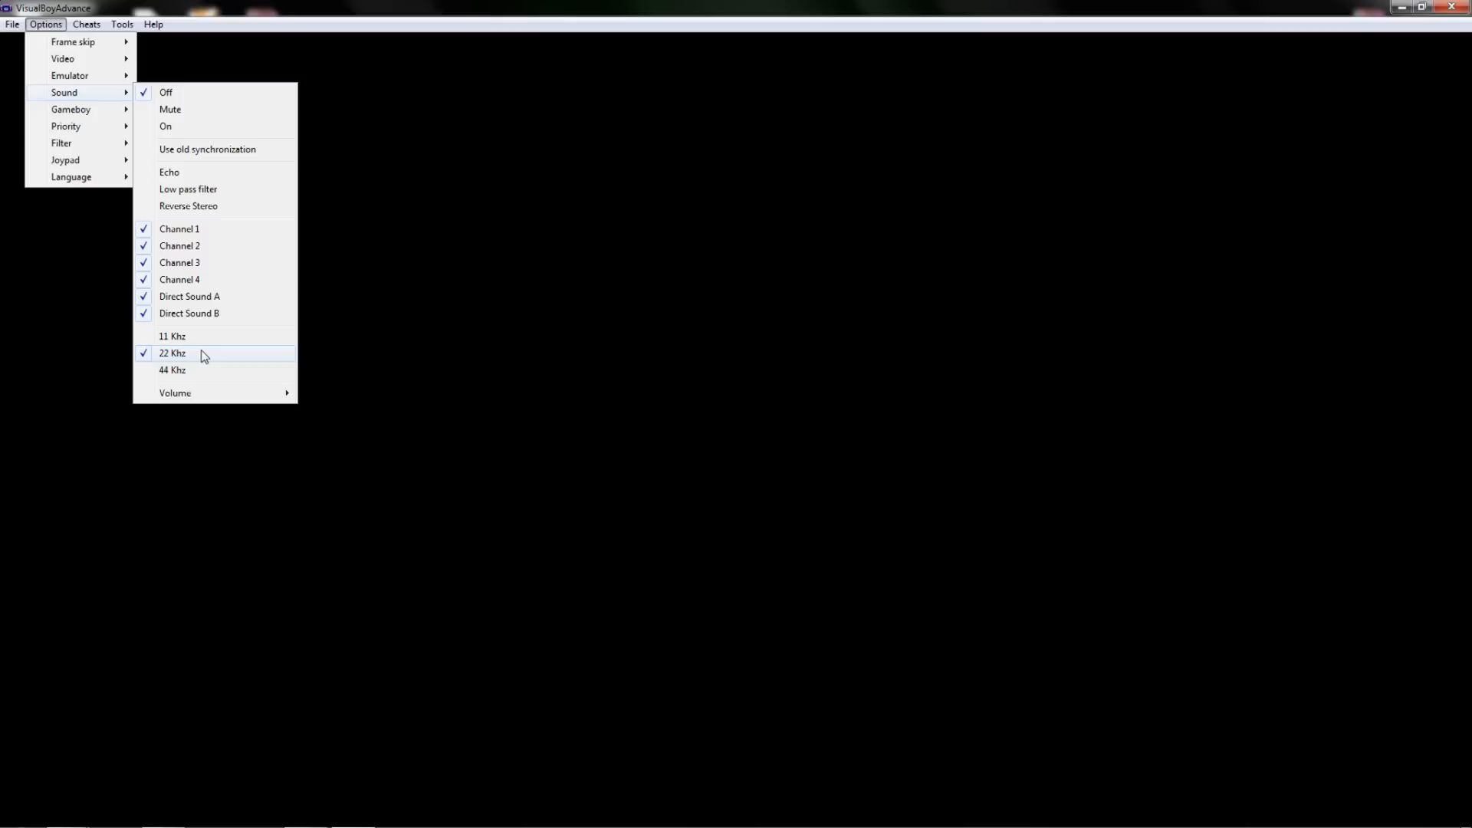
pyautogui.moveTo(204, 336)
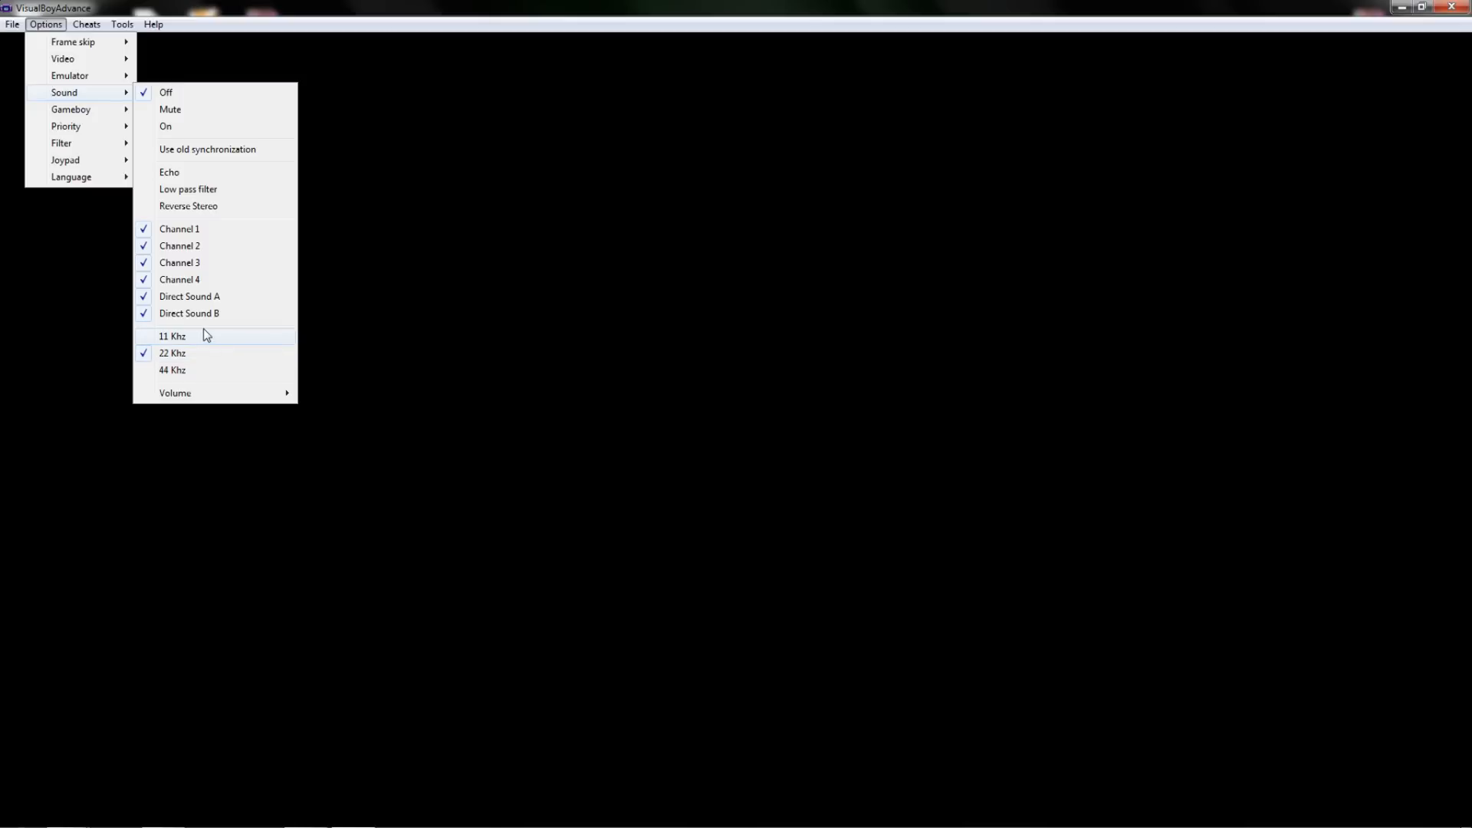
pyautogui.moveTo(198, 369)
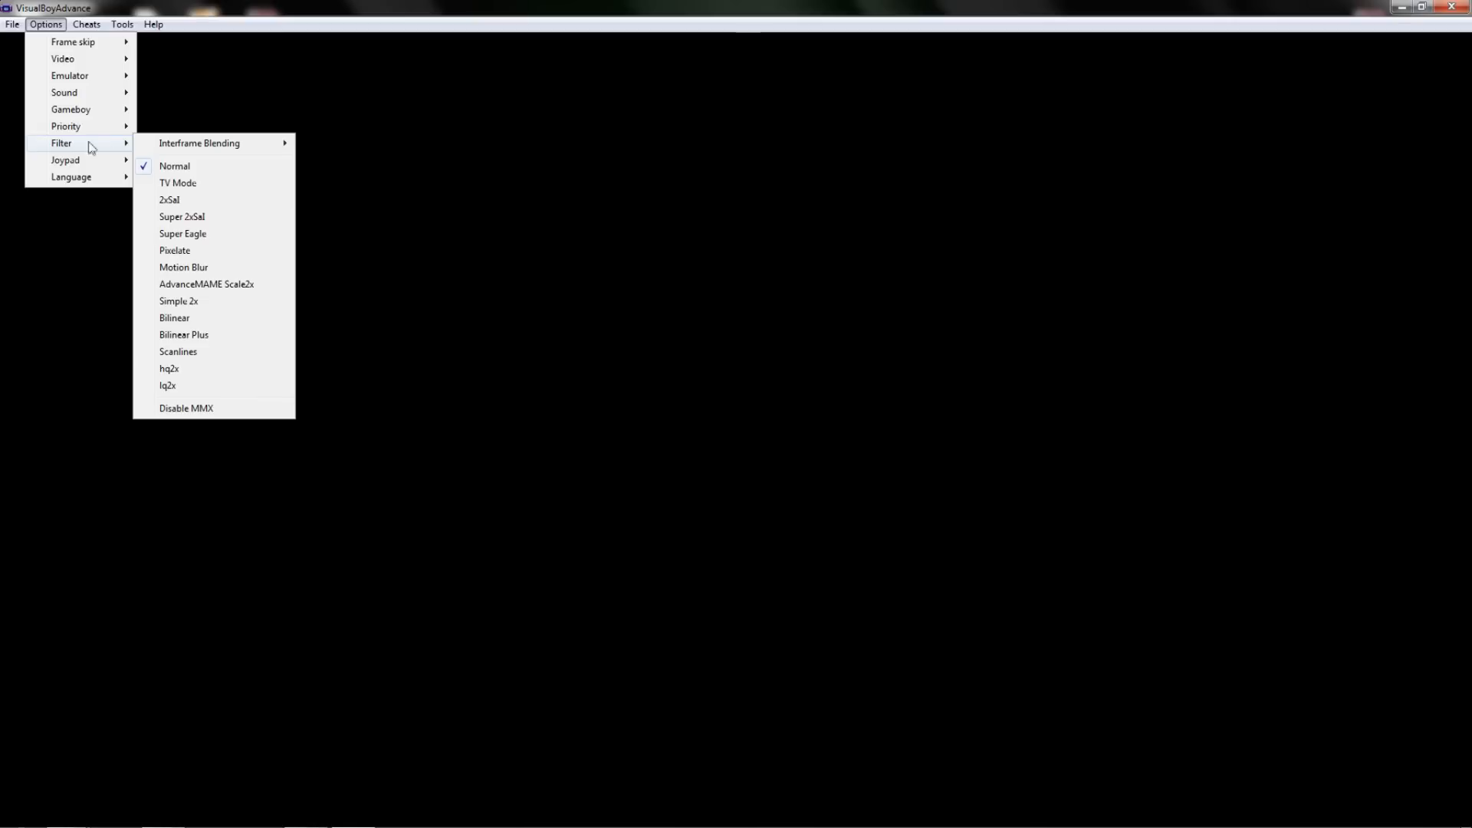
pyautogui.moveTo(184, 368)
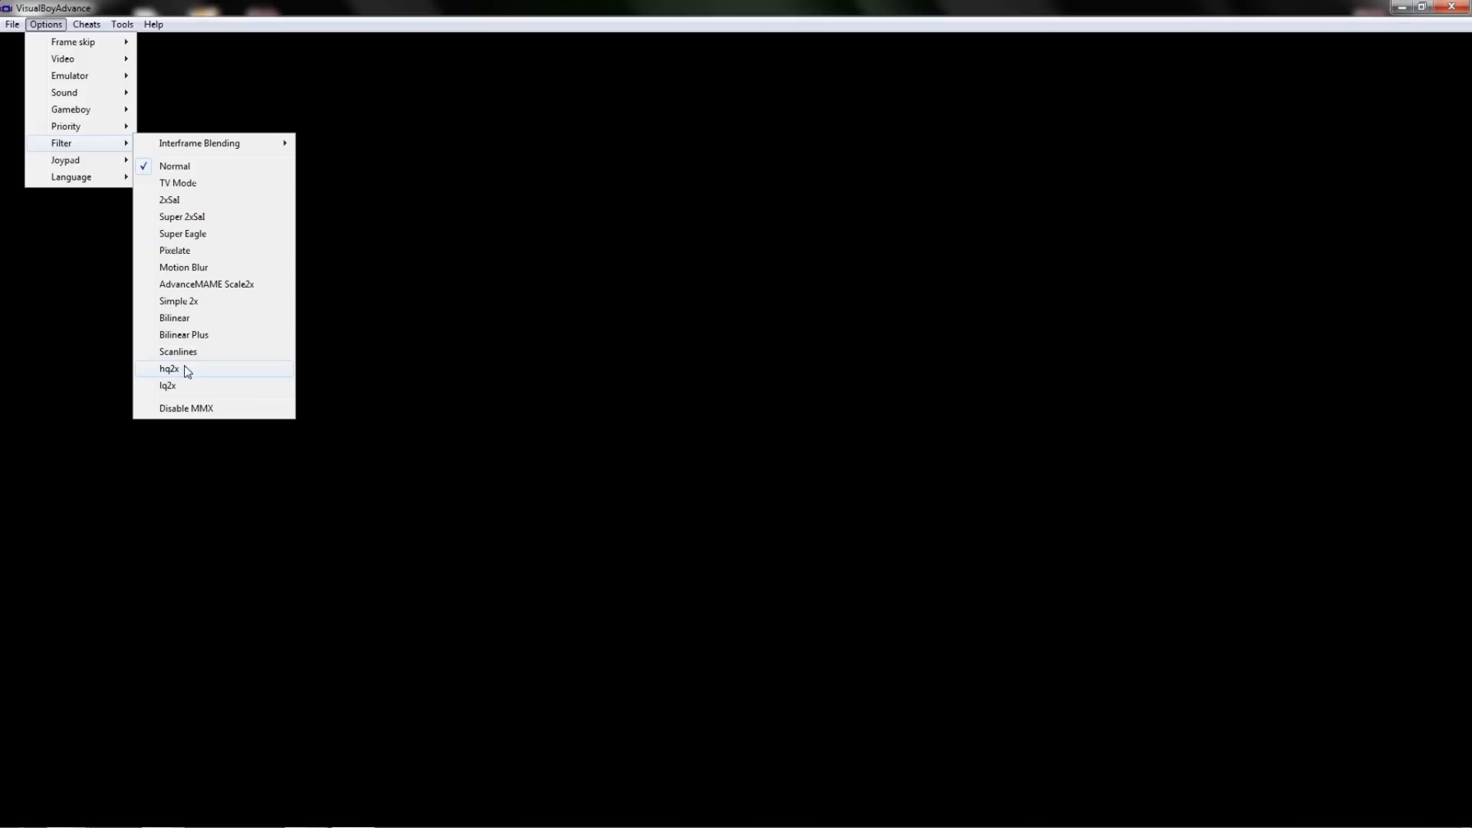
pyautogui.moveTo(179, 377)
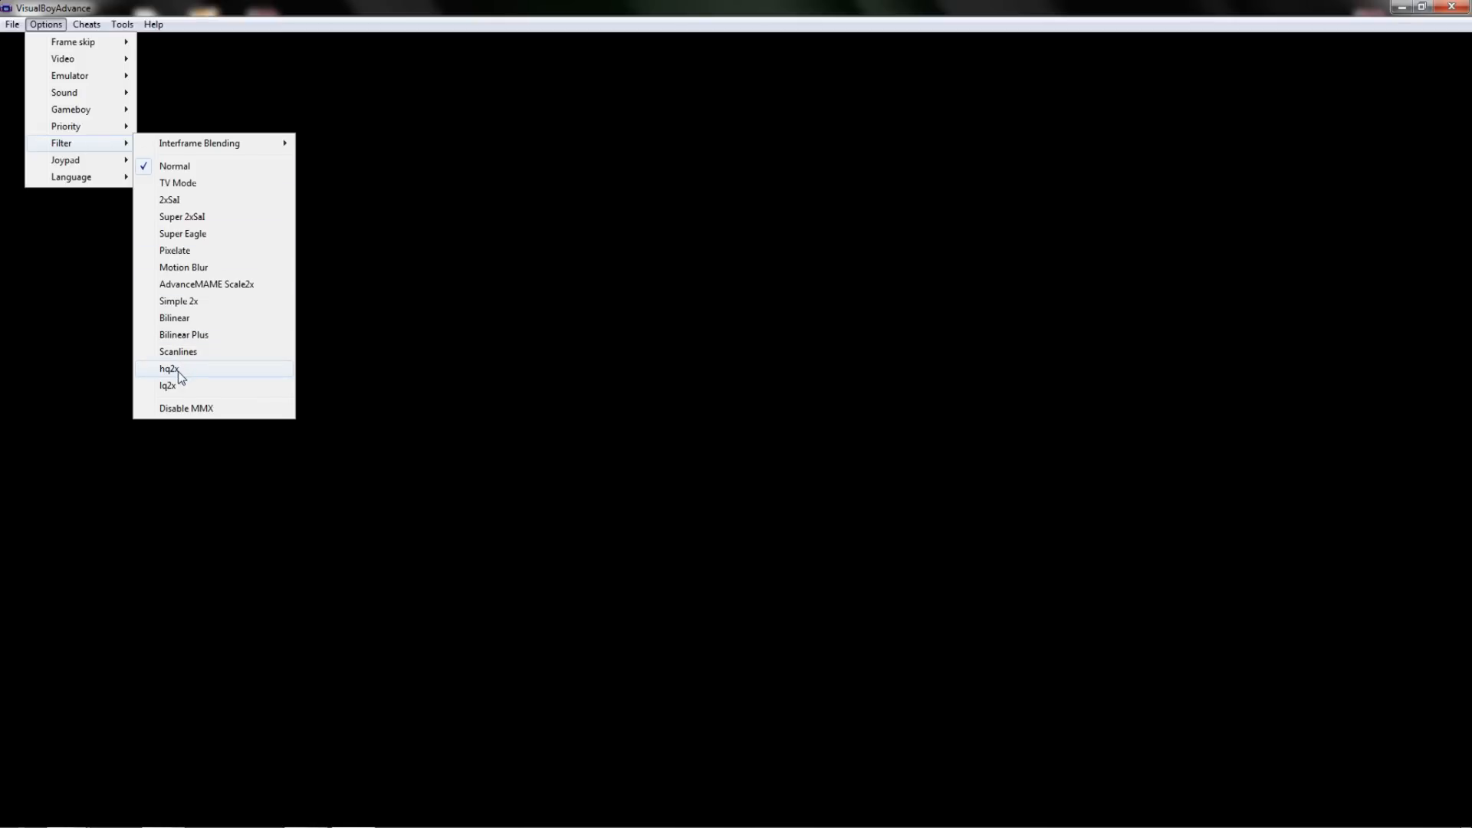
# Switch the display filter from Normal to hq2x.
pyautogui.click(169, 368)
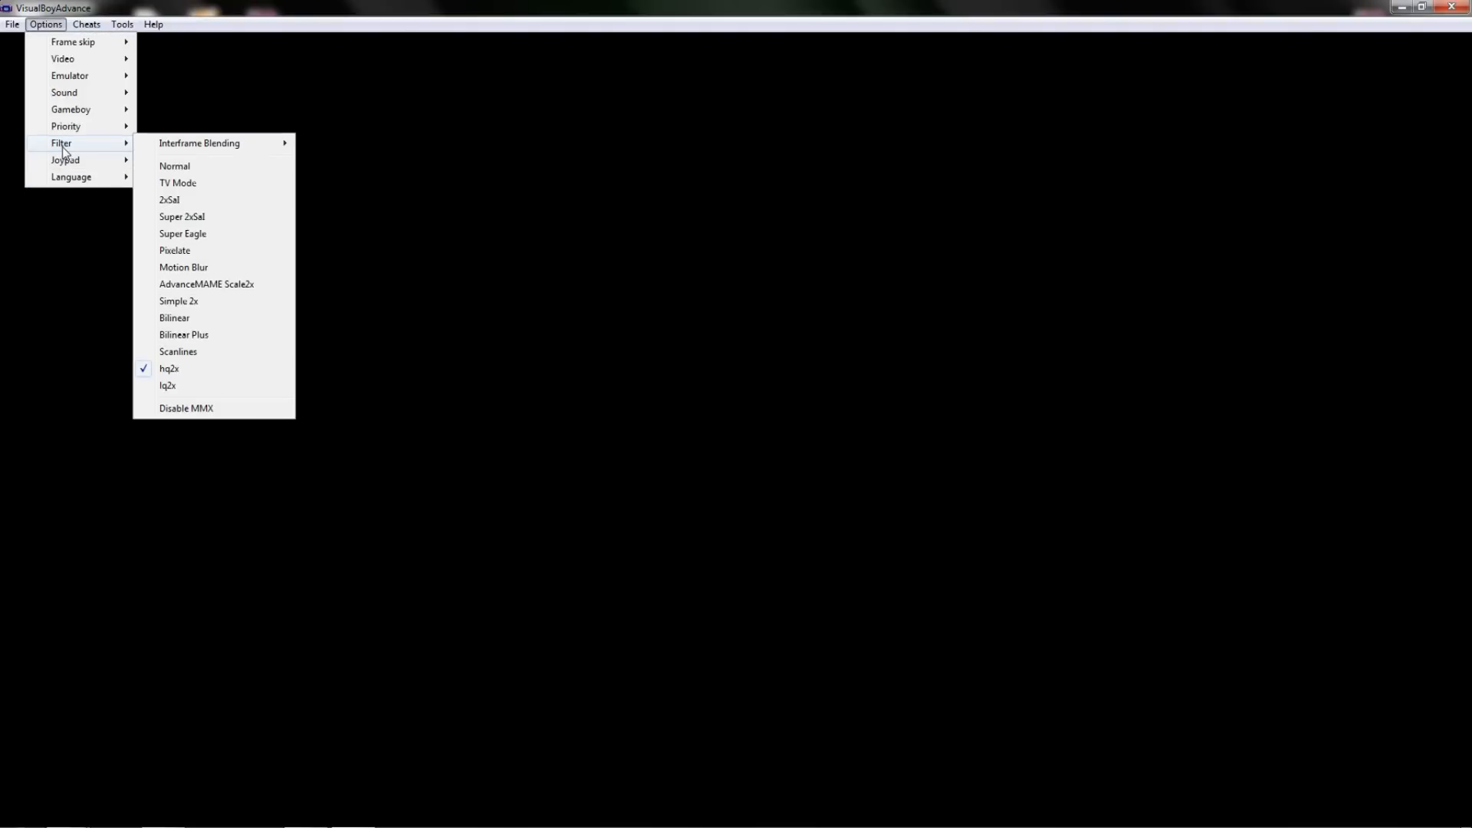
pyautogui.click(64, 159)
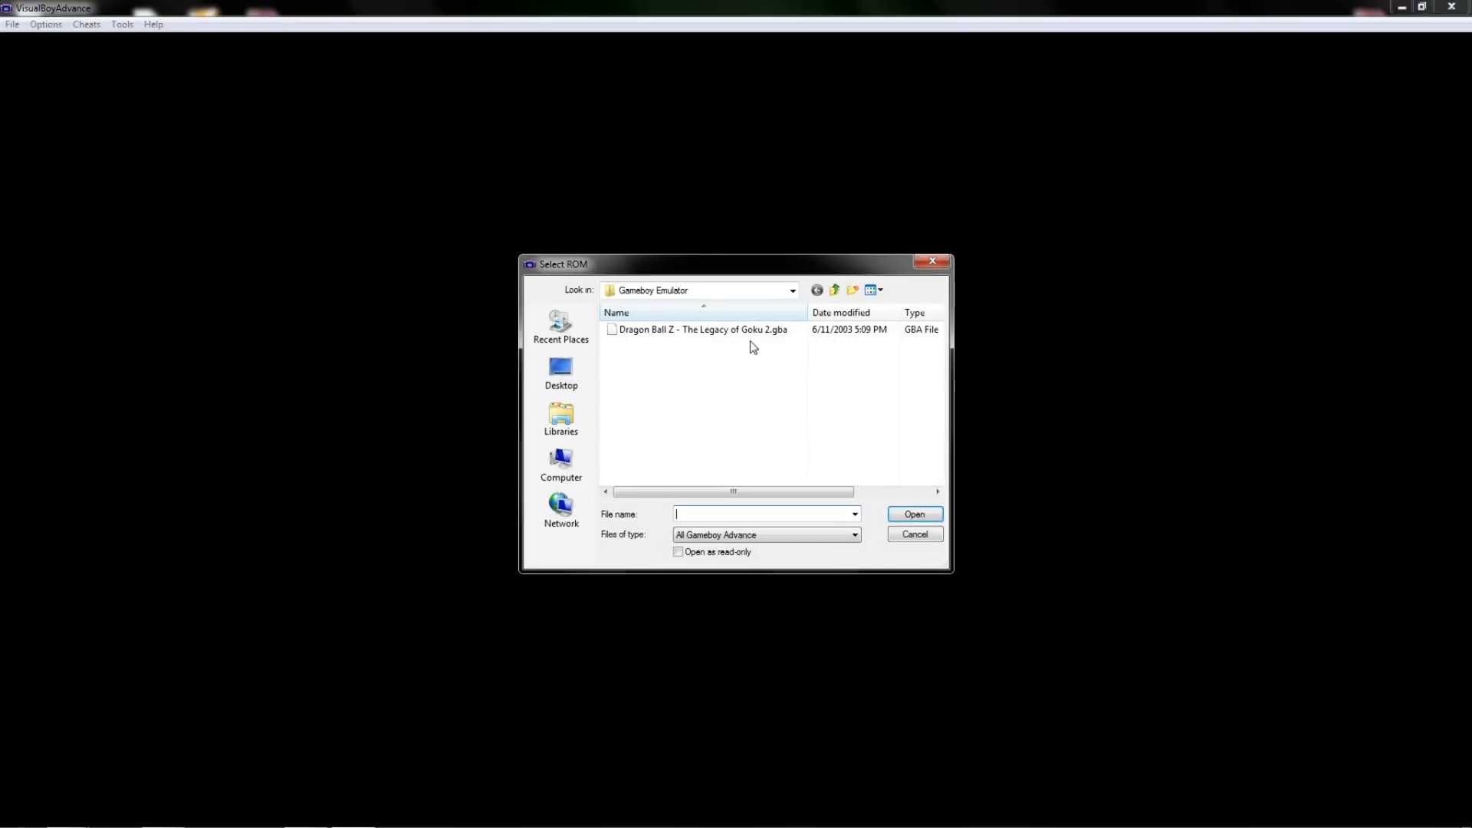
# Load Dragon Ball Z - The Legacy of Goku 2.gba, reaching its copyright screen.
pyautogui.click(703, 330)
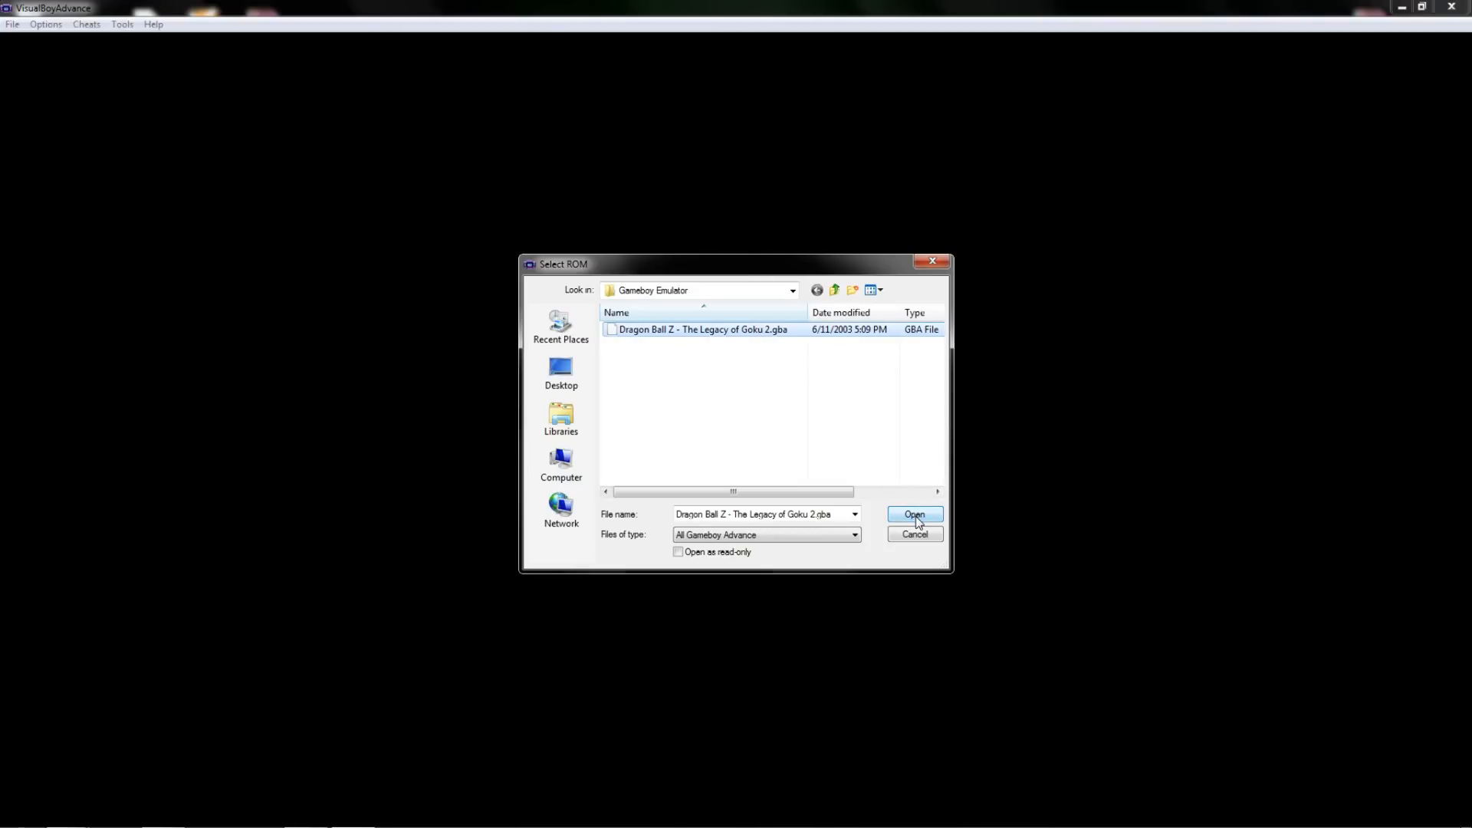
pyautogui.click(910, 515)
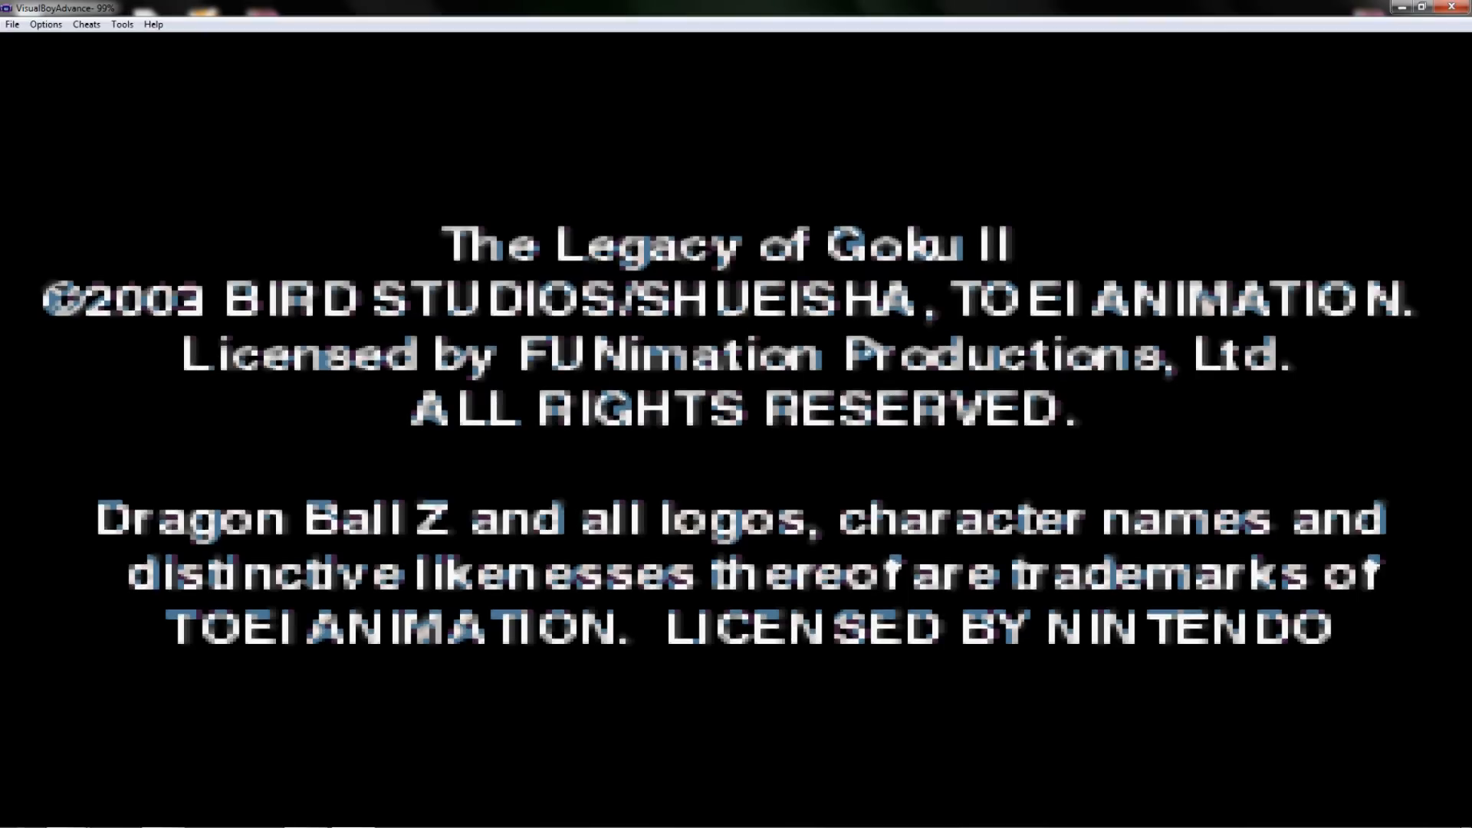